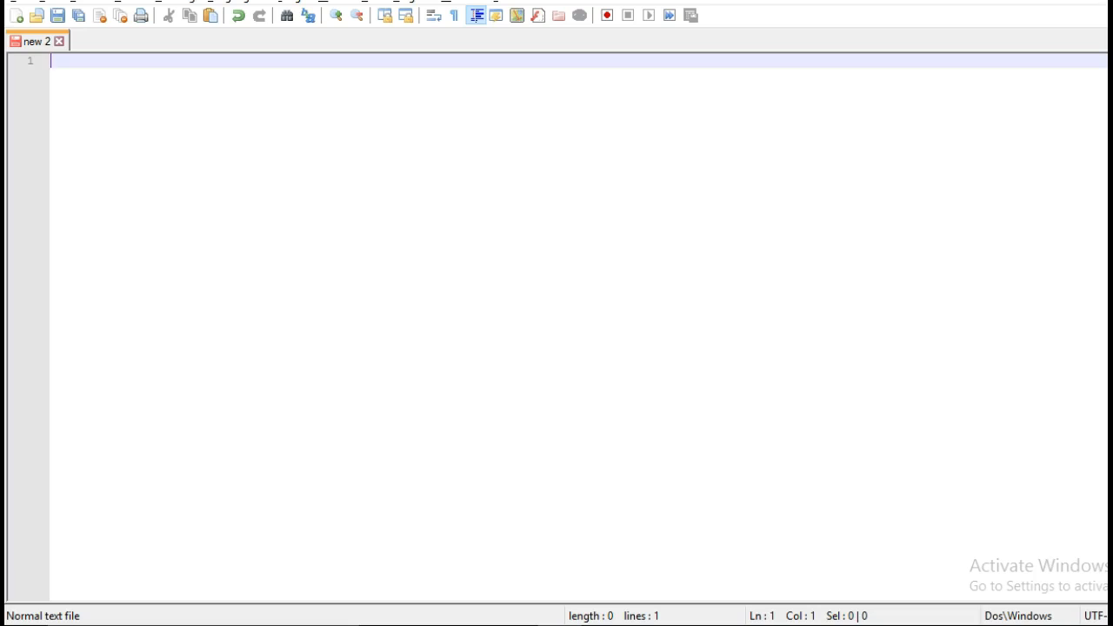
Note the topic 'Sping Boot+ Pagination' in a new Notepad++ tab.
type("Sping Boot+ Pagination")
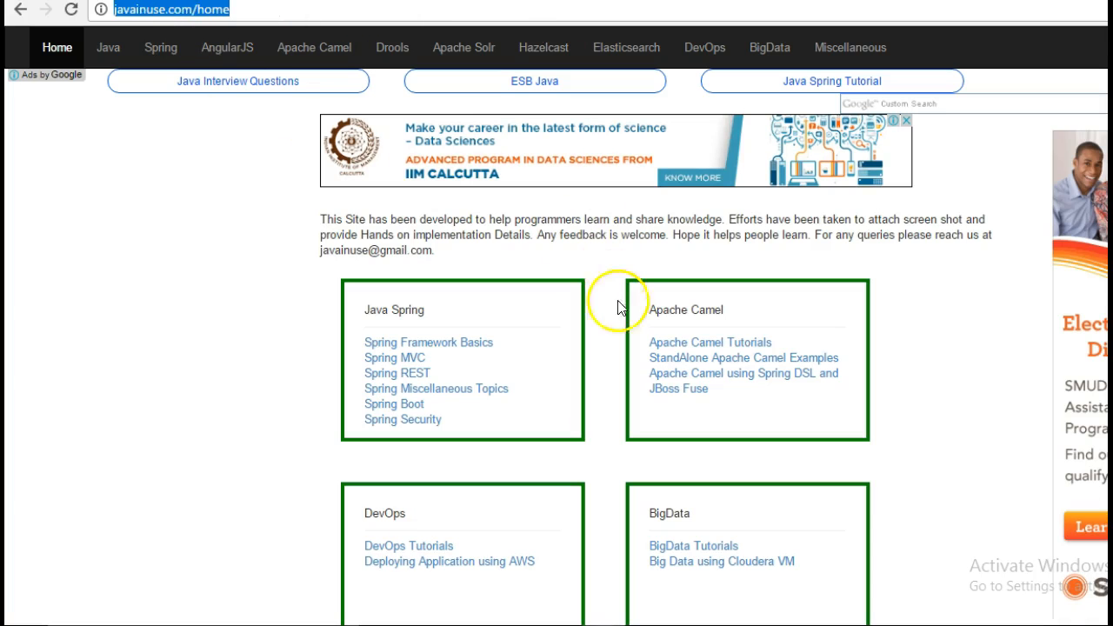
Go to the Spring Boot tutorials and skim the Spring Data JPA tutorial.
left_click(394, 403)
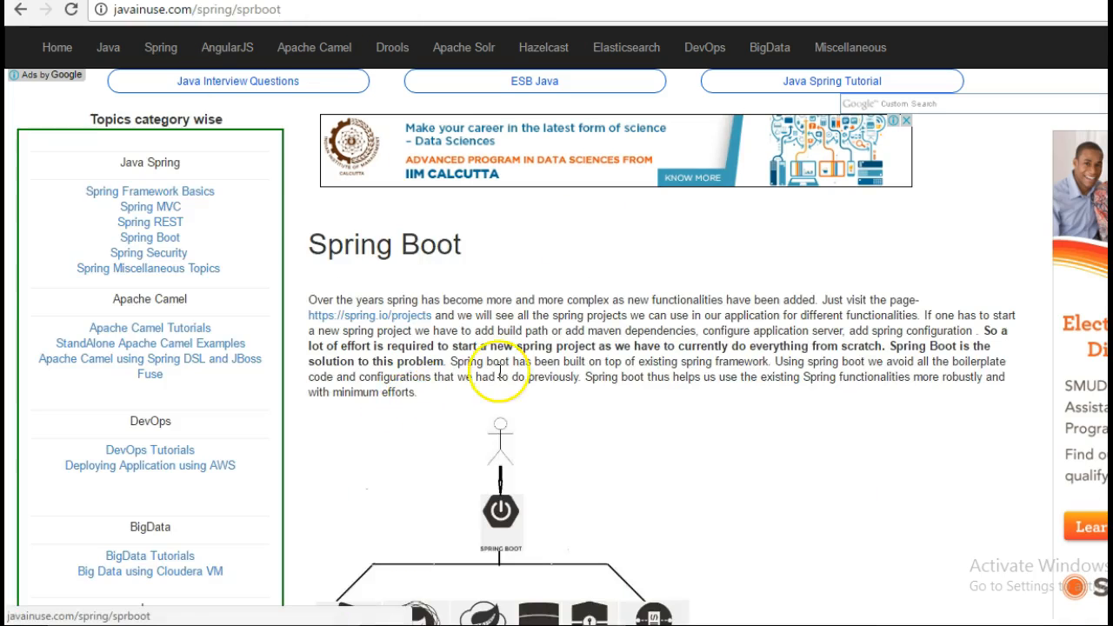
scroll("down", 3)
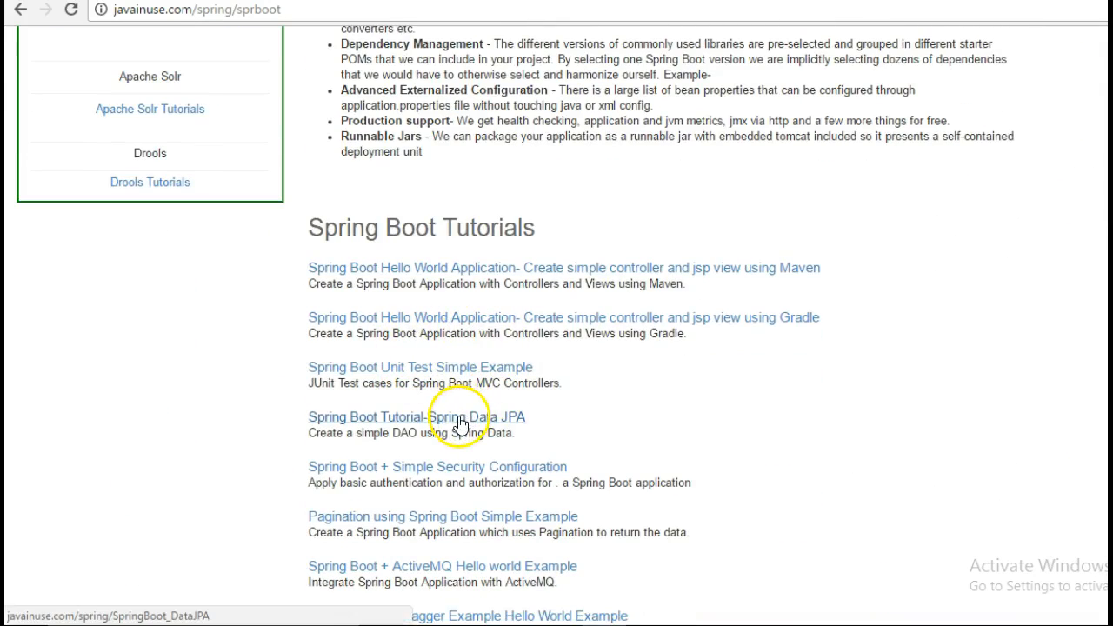
left_click(415, 417)
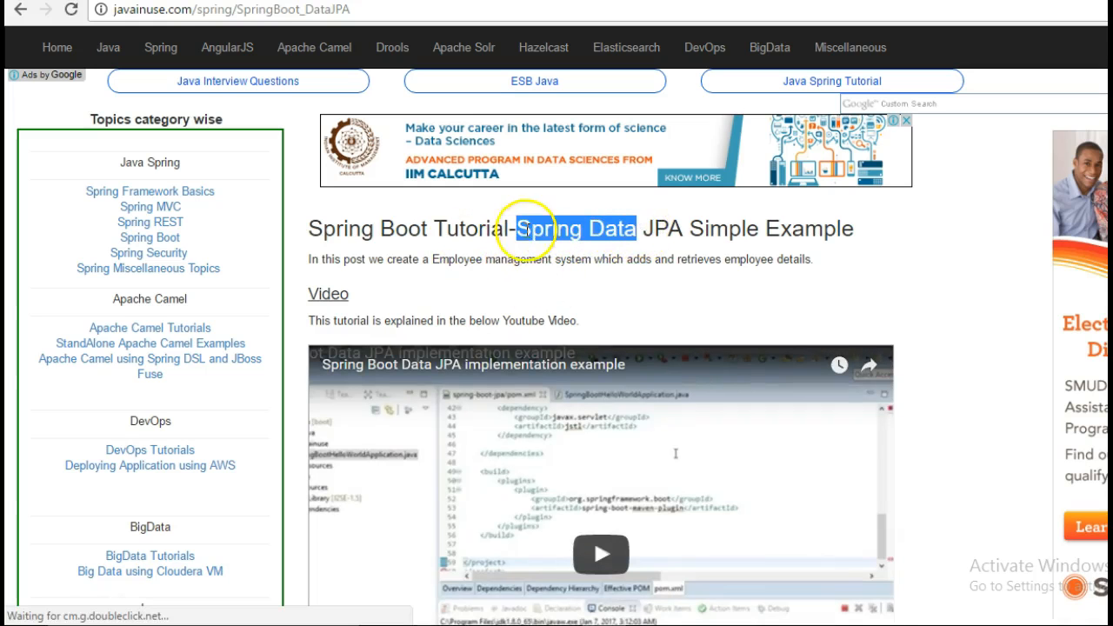
scroll("down", 3)
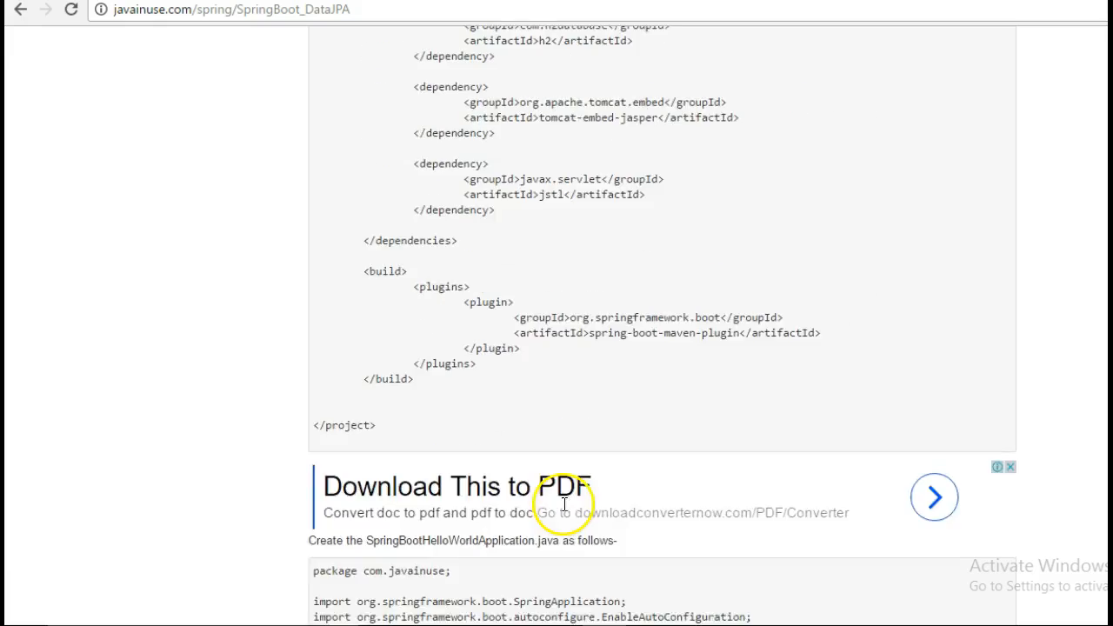
scroll("down", 3)
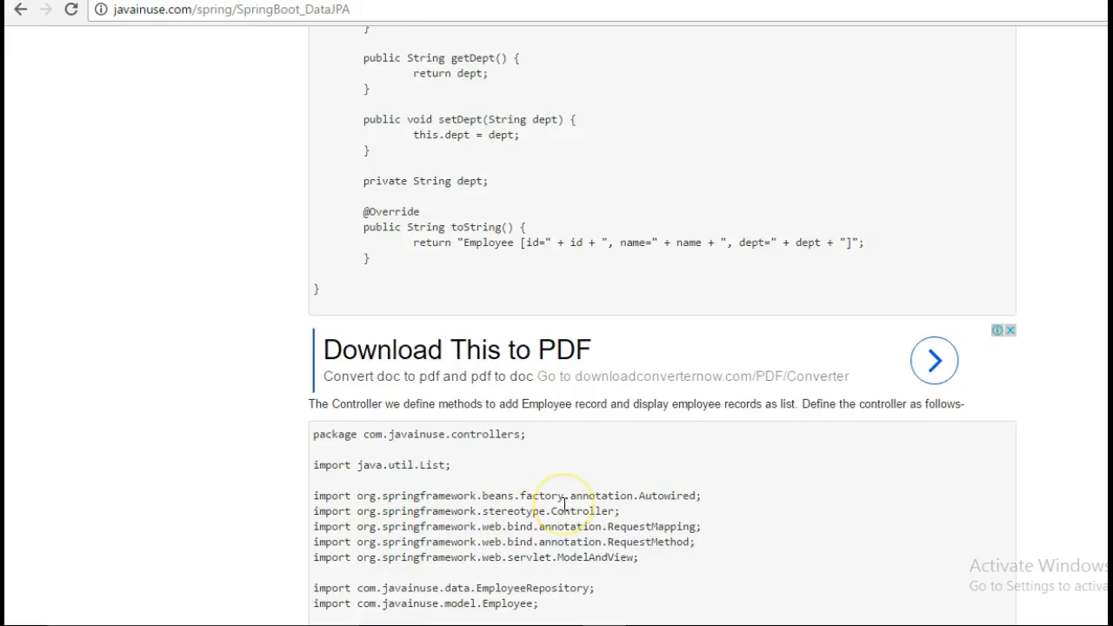
scroll("down", 3)
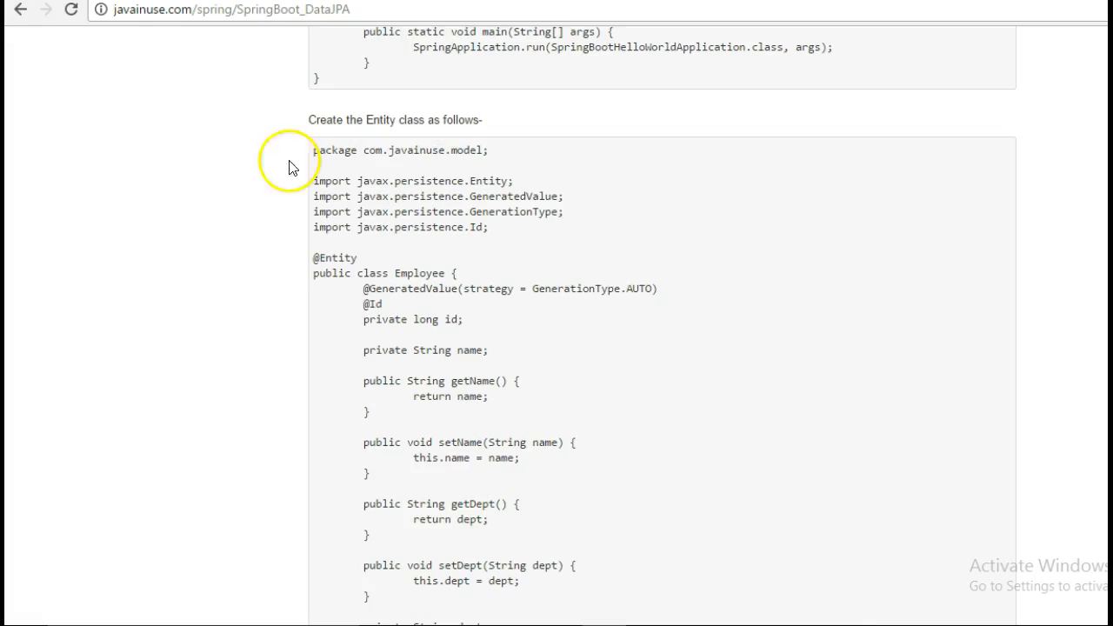
mouse_move(98, 52)
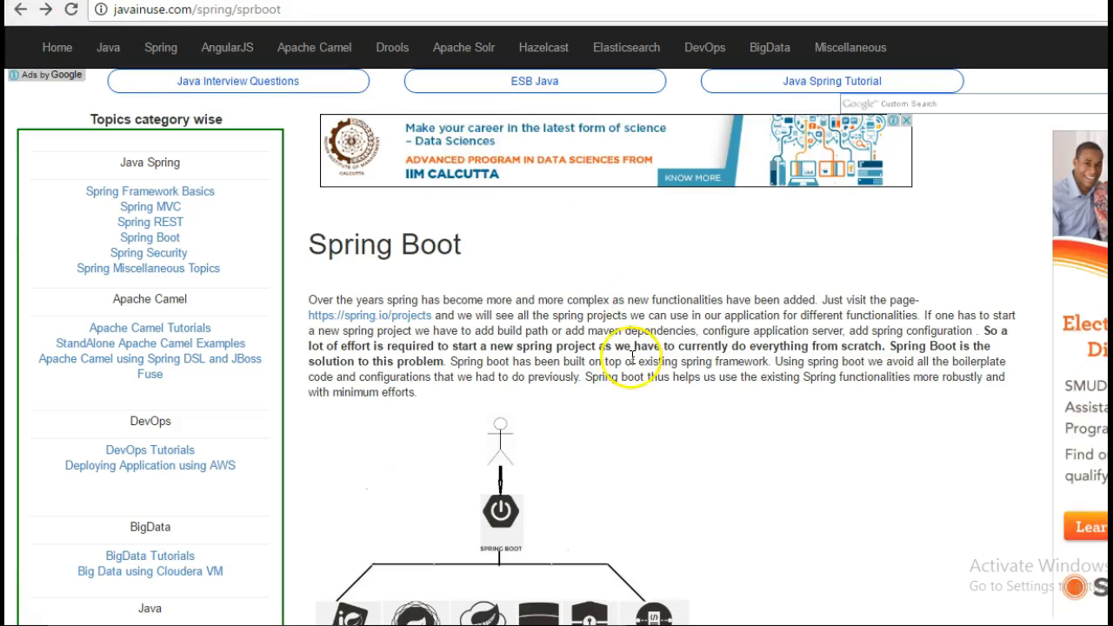
scroll("down", 3)
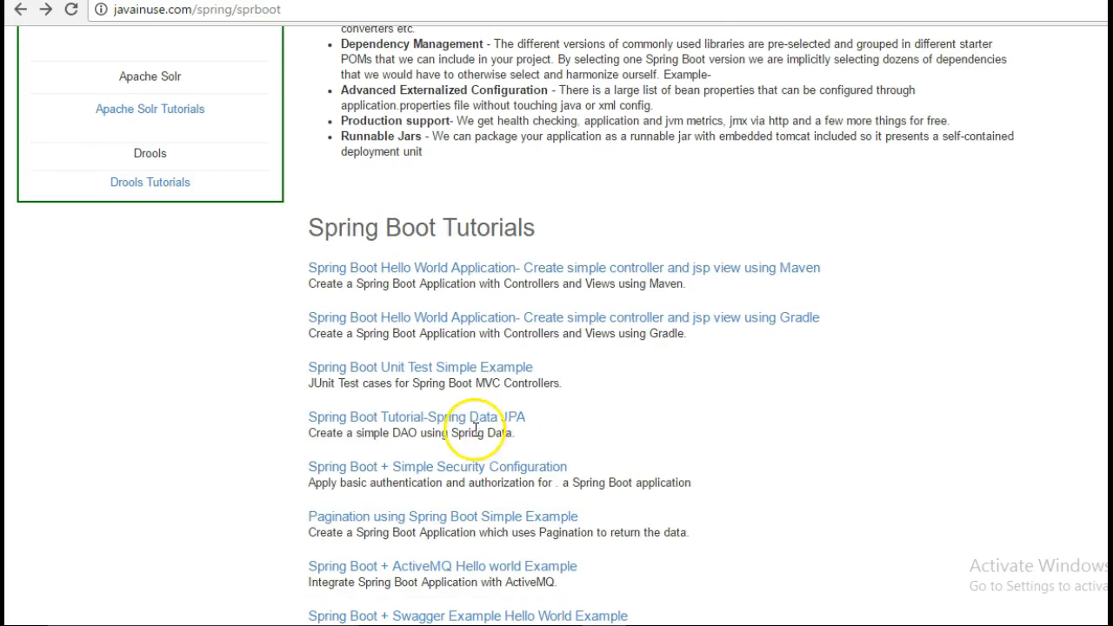
mouse_move(467, 515)
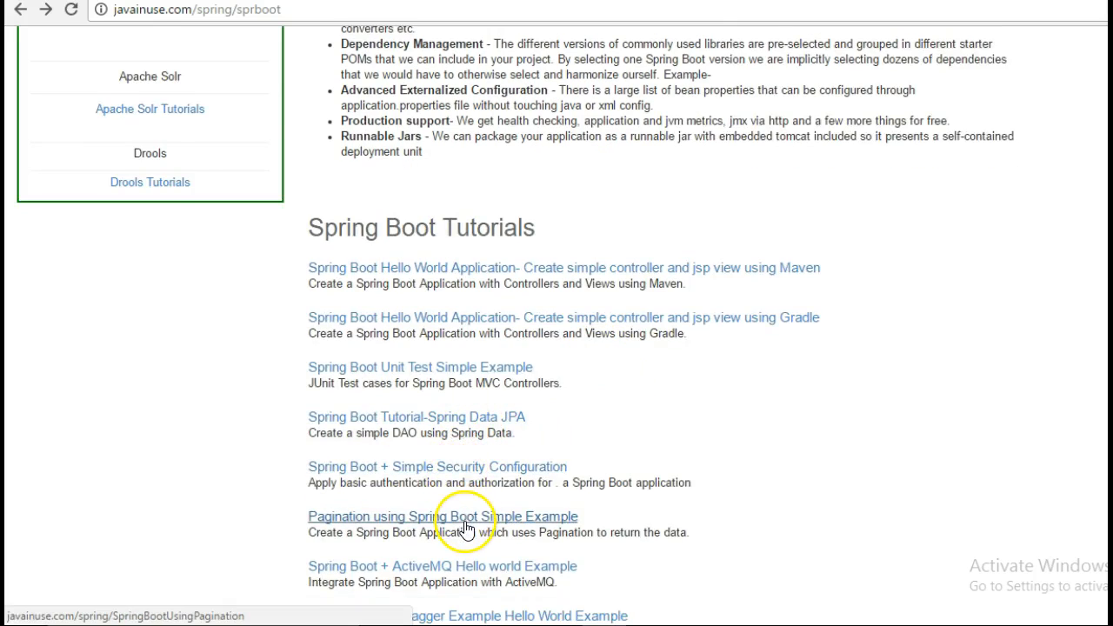
Open 'Pagination using Spring Boot Simple Example' and scroll through it.
left_click(442, 515)
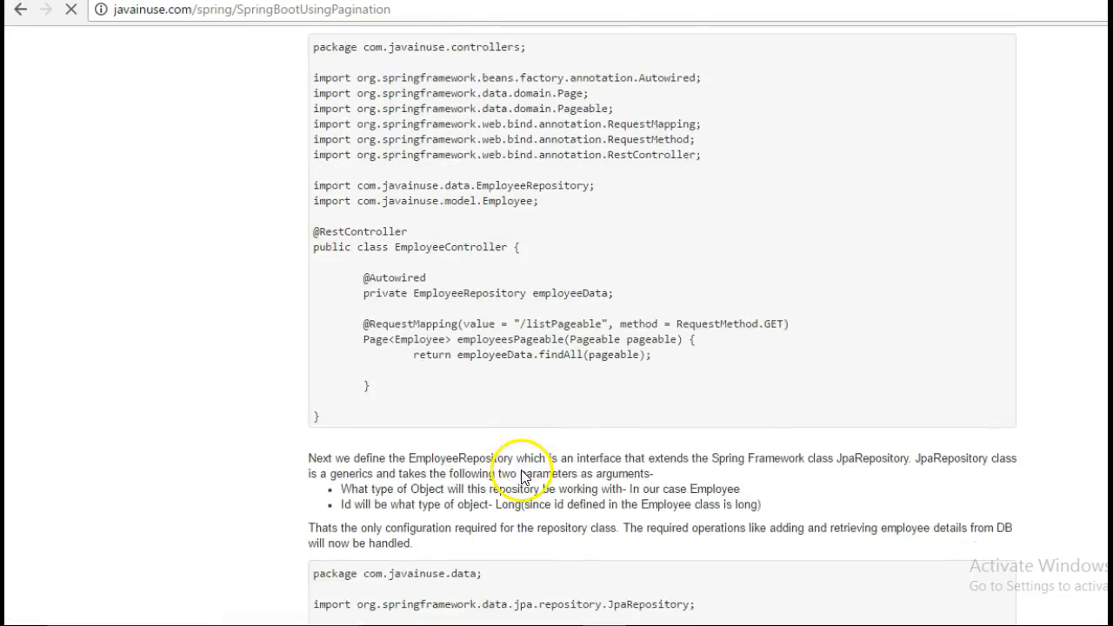
scroll("down", 3)
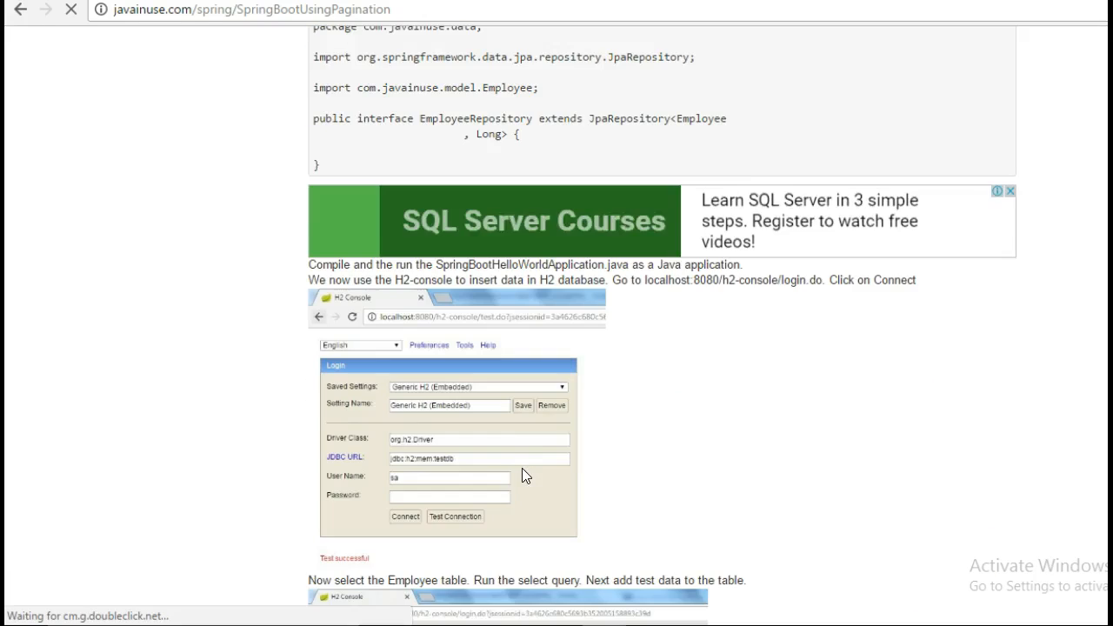
scroll("down", 3)
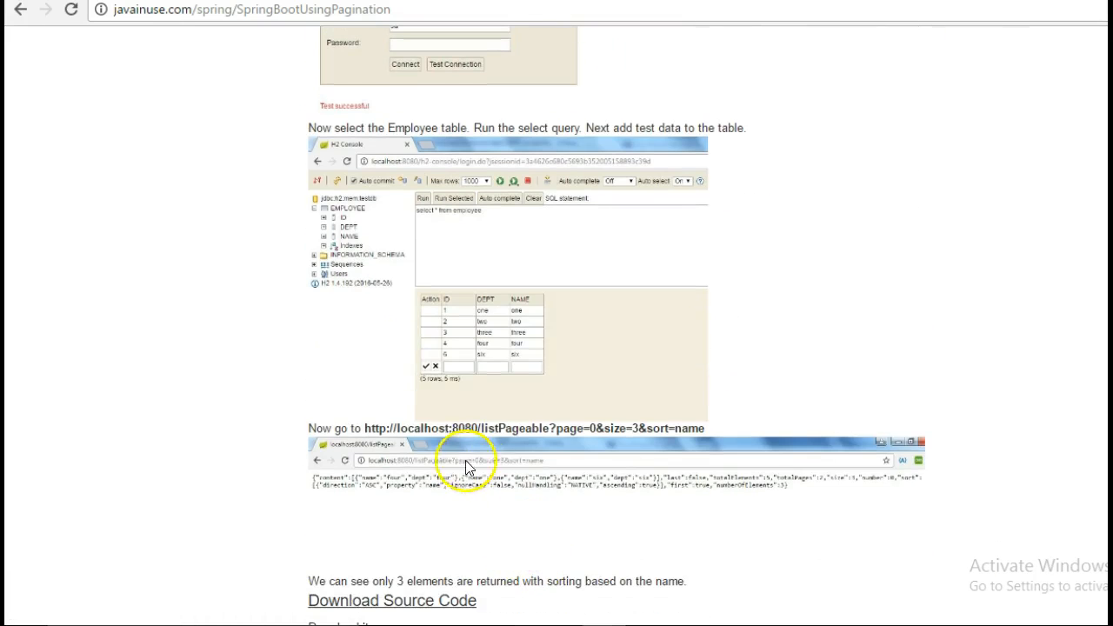
mouse_move(604, 434)
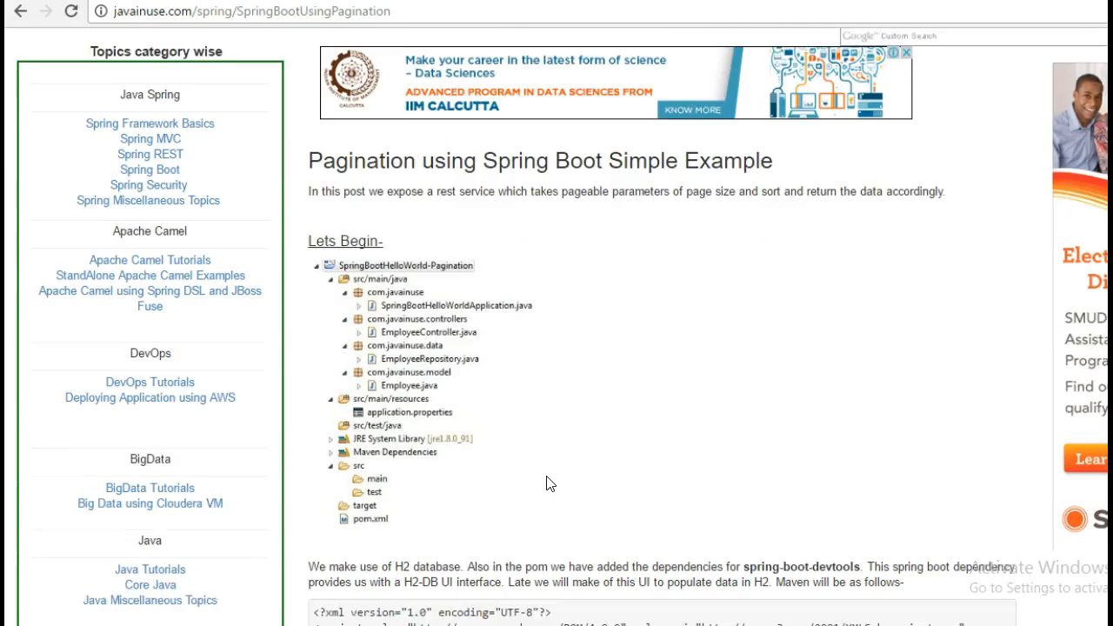
scroll("down", 3)
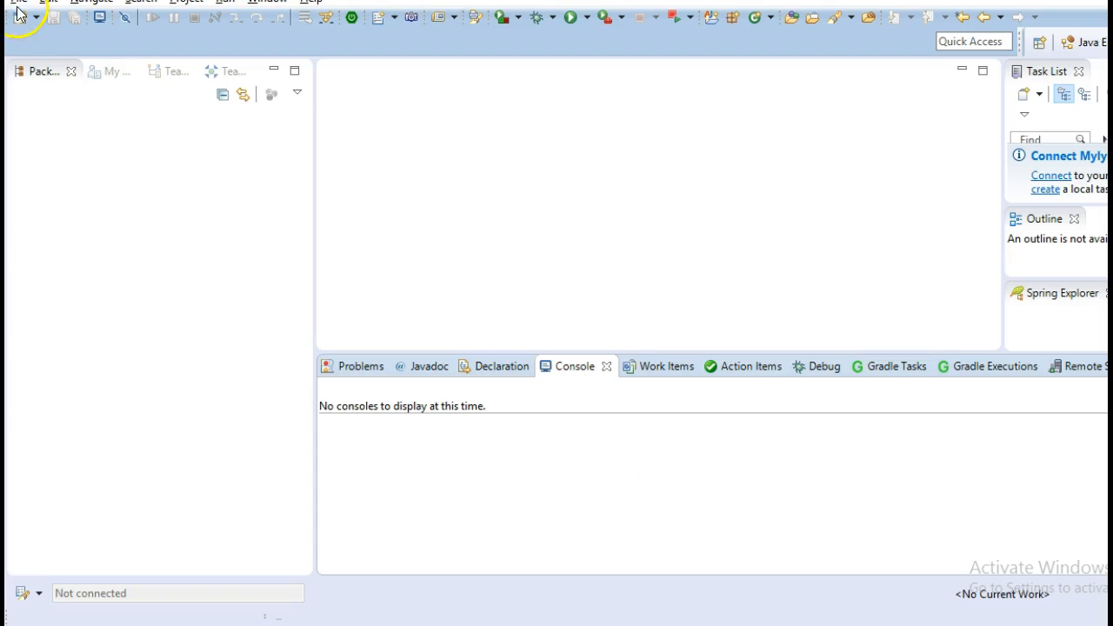
Create a simple Maven project with group com.javainuse and artifact spring-boot-pagination.
left_click(17, 2)
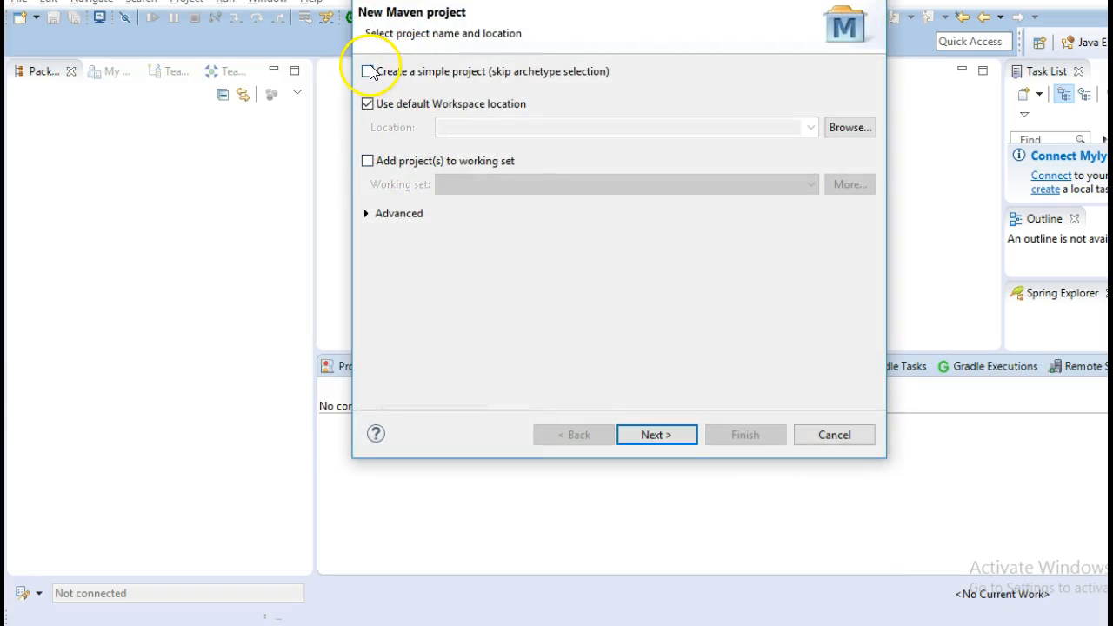
left_click(656, 435)
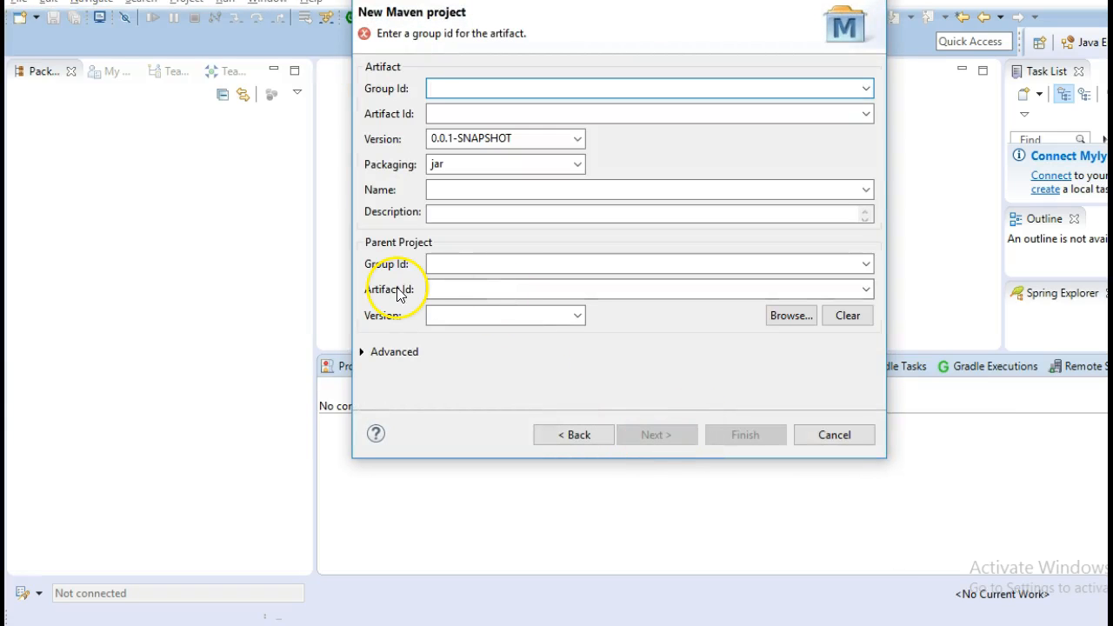
type("com.javainuse")
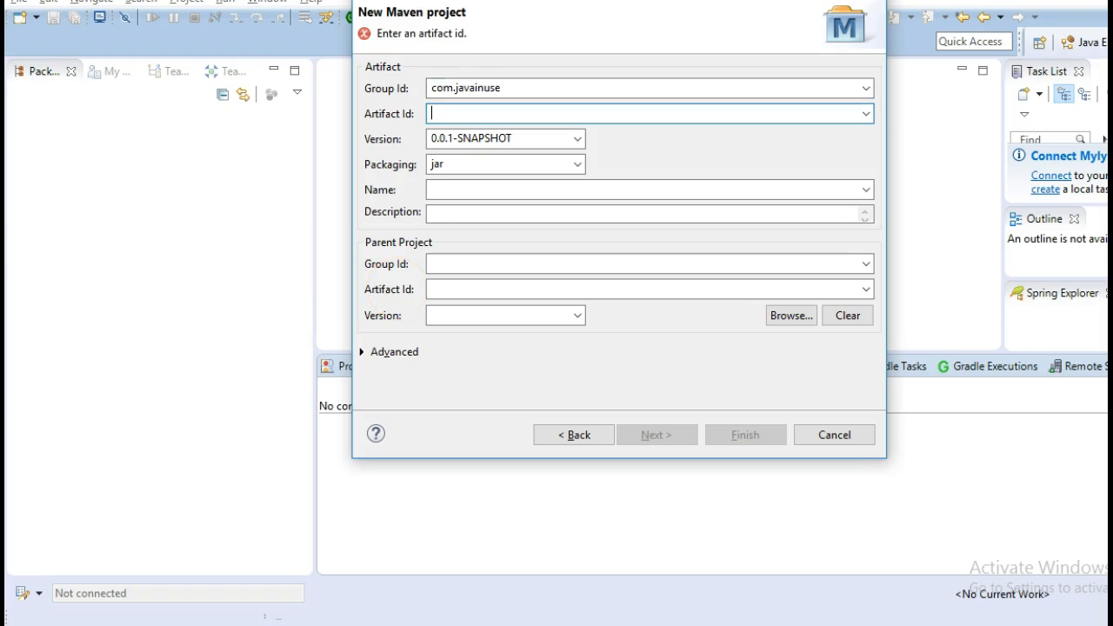
type("spring-boot-pagination")
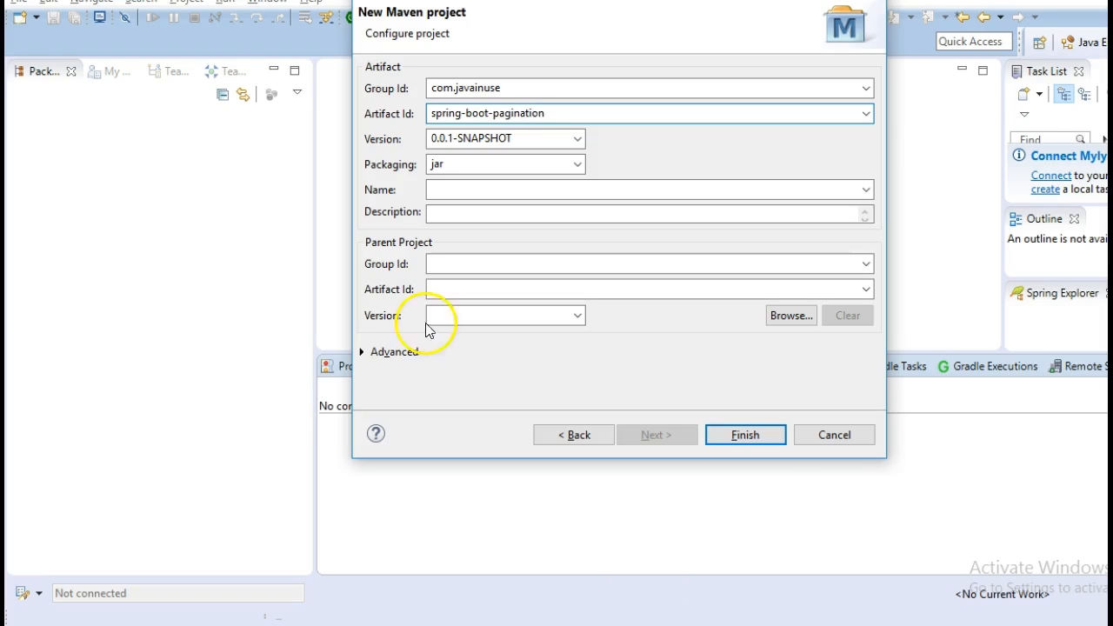
left_click(744, 434)
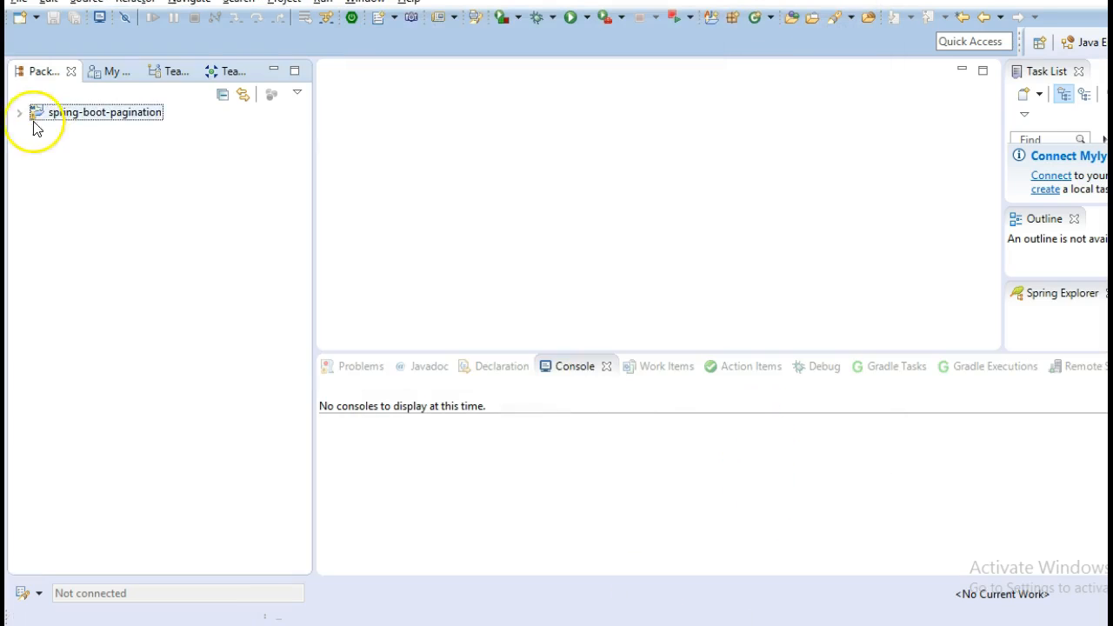
Open the project's pom.xml source and paste in the tutorial's Spring Boot configuration.
left_click(19, 111)
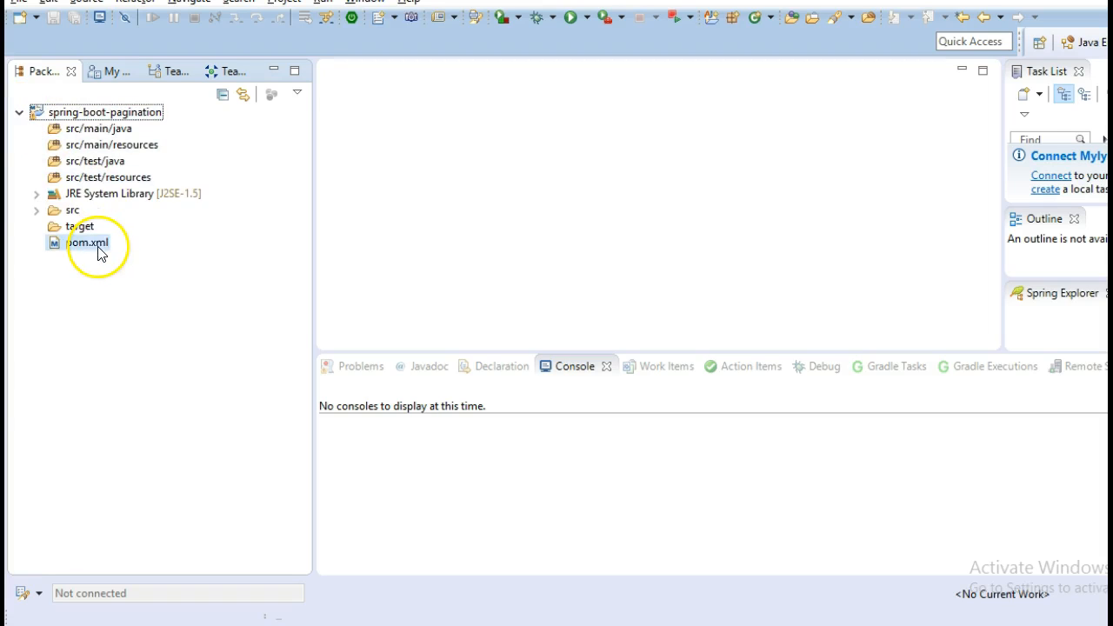
double_click(87, 242)
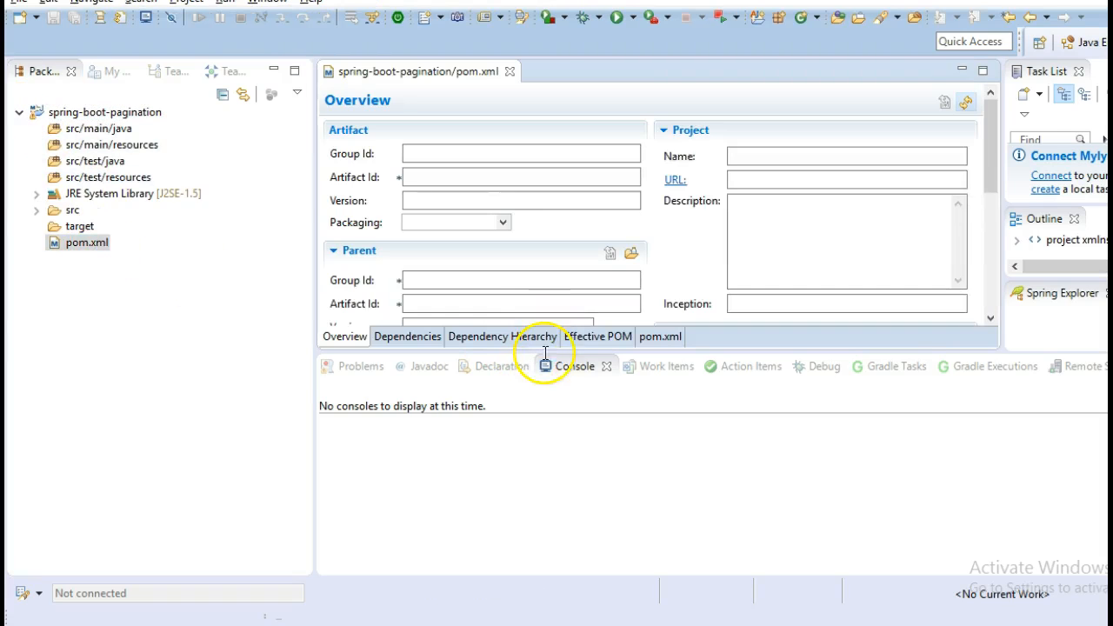
left_click(660, 337)
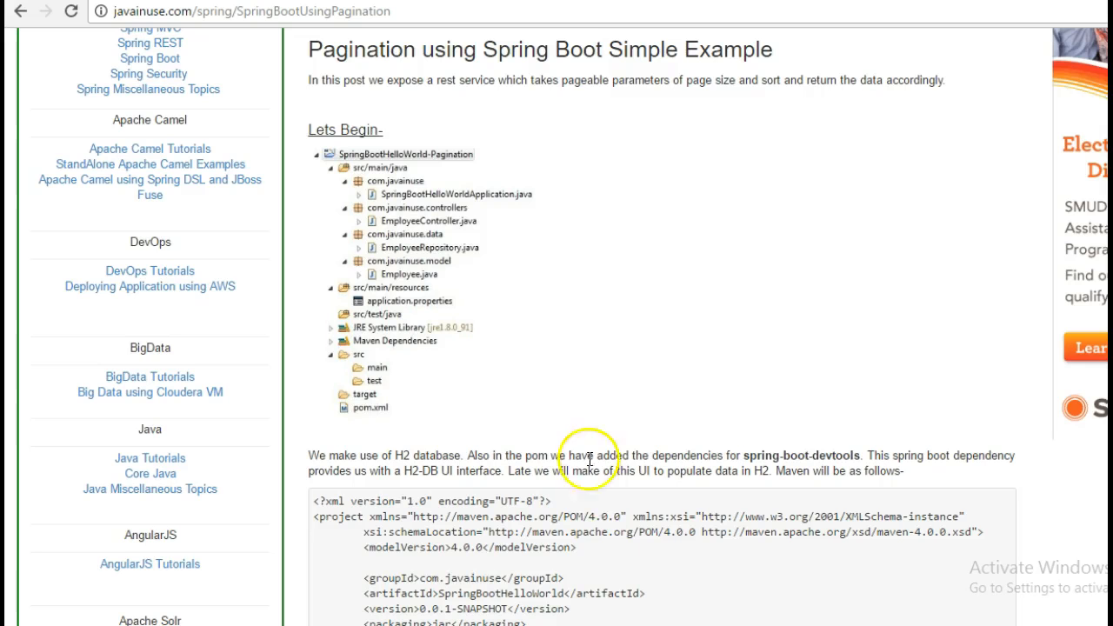
scroll("down", 3)
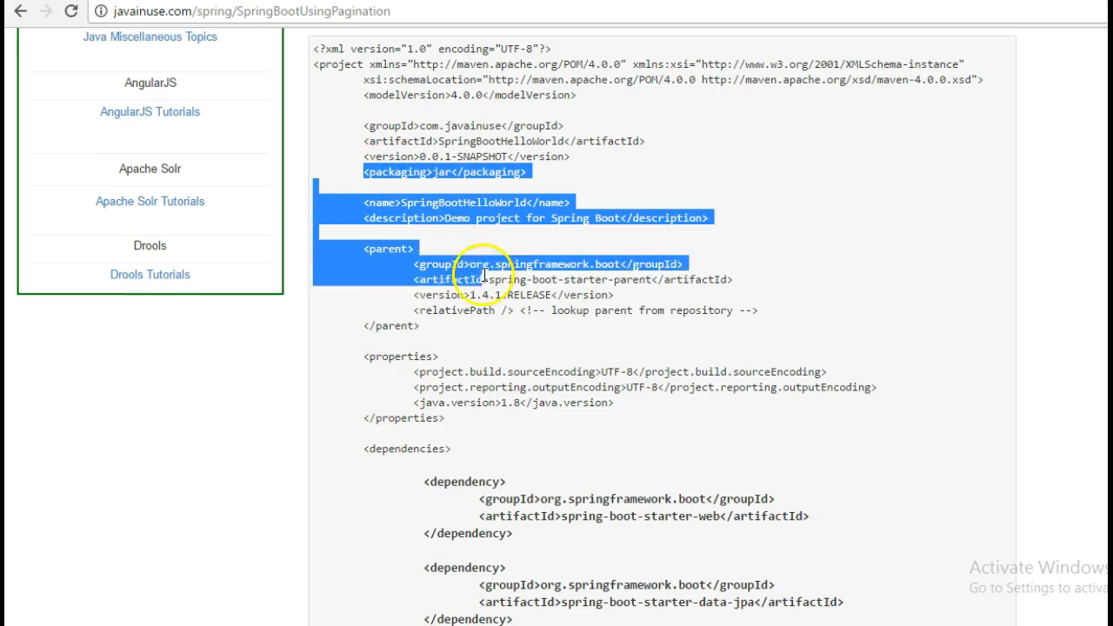
scroll("down", 3)
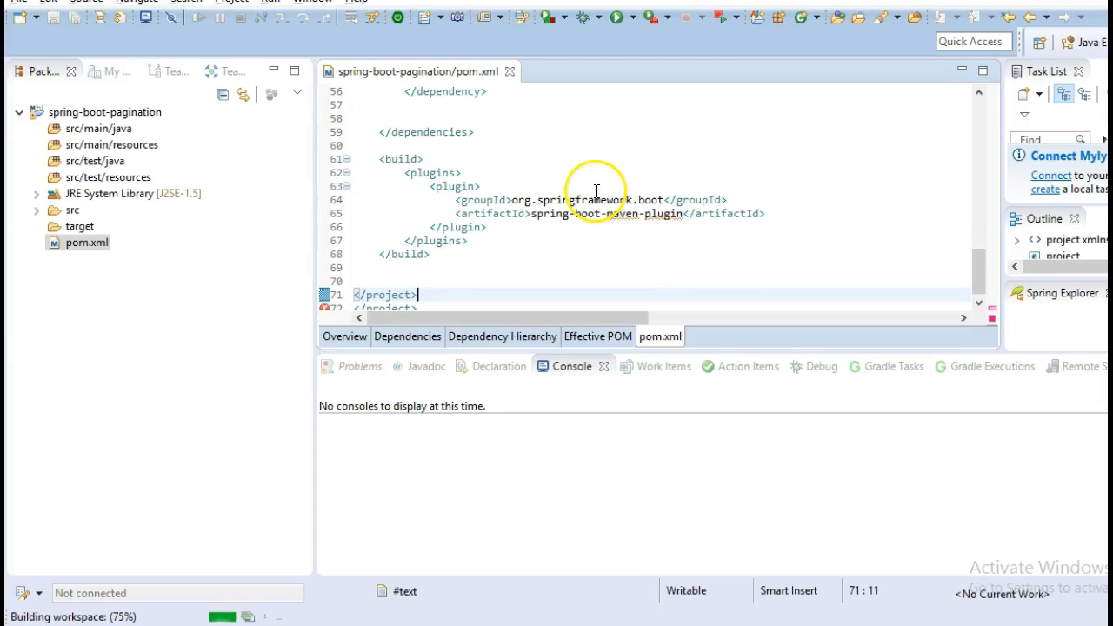
double_click(388, 295)
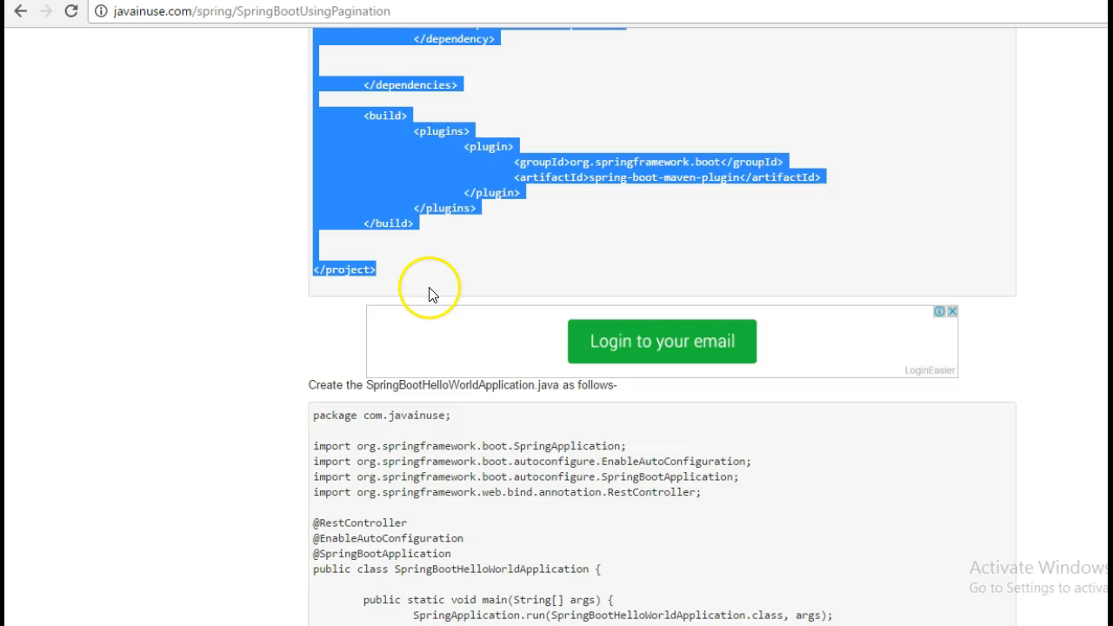
Review the spring-boot-starter-data-jpa and h2 dependencies in the tutorial's pom.
scroll("up", 3)
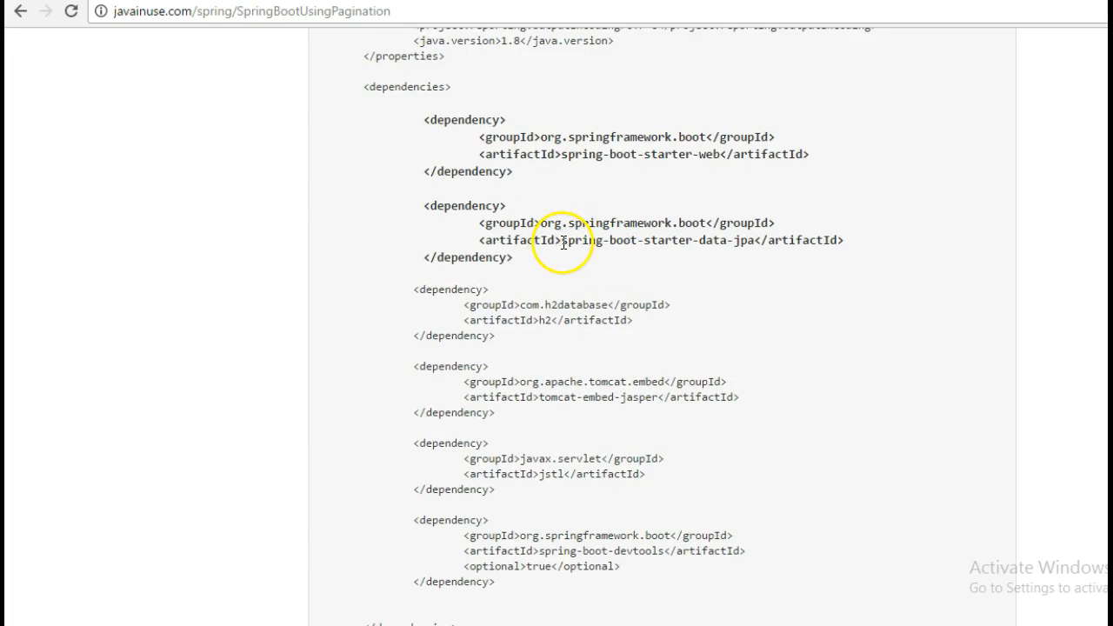
double_click(656, 240)
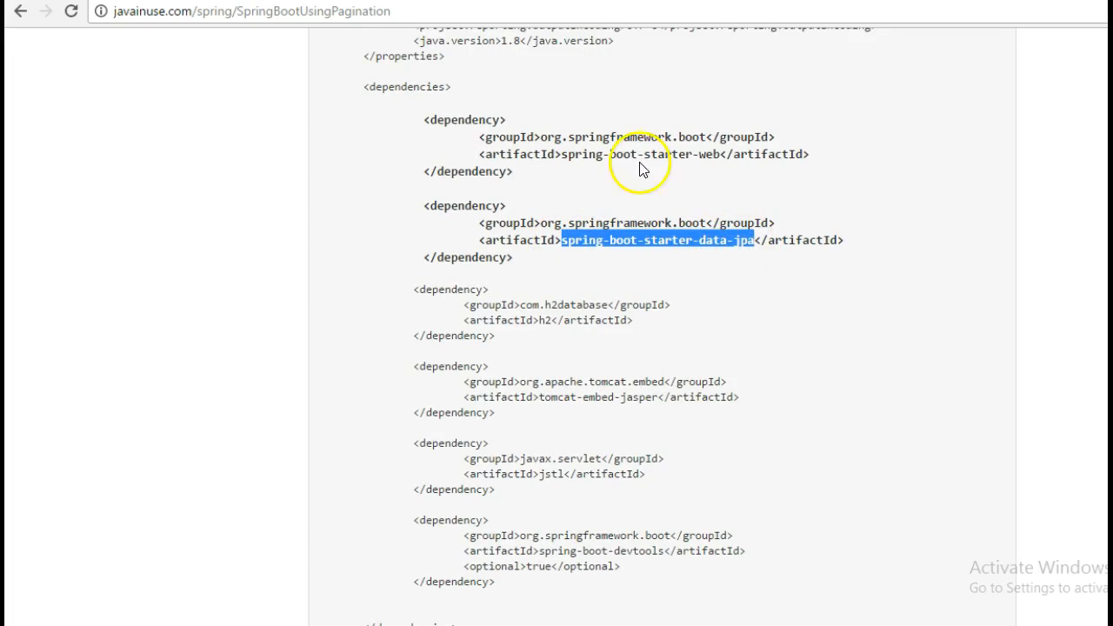
scroll("down", 3)
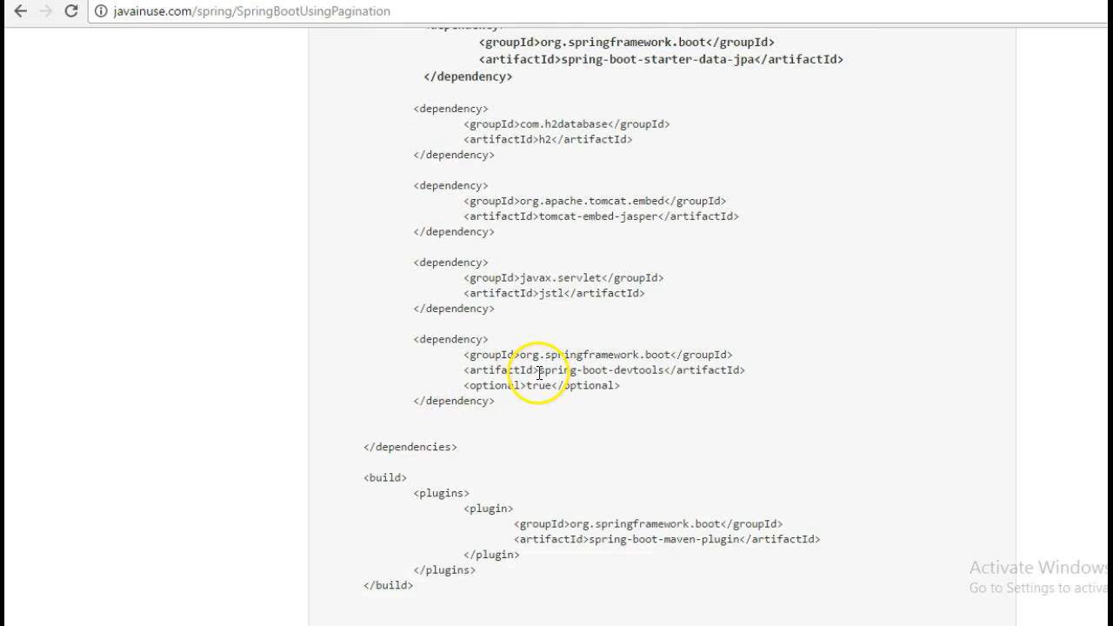
double_click(600, 369)
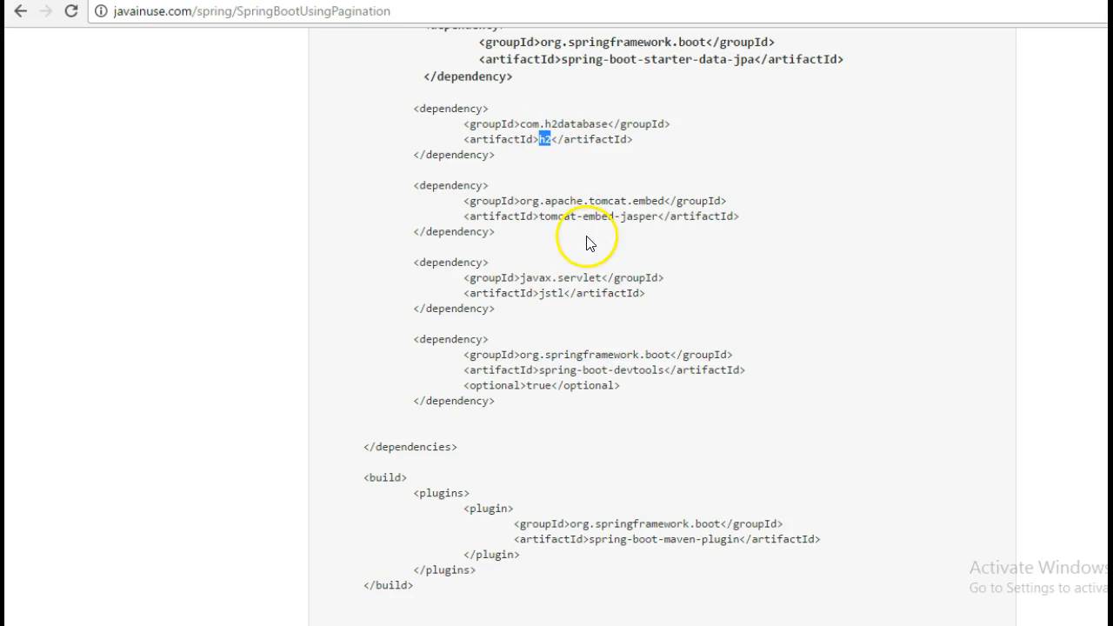
scroll("down", 3)
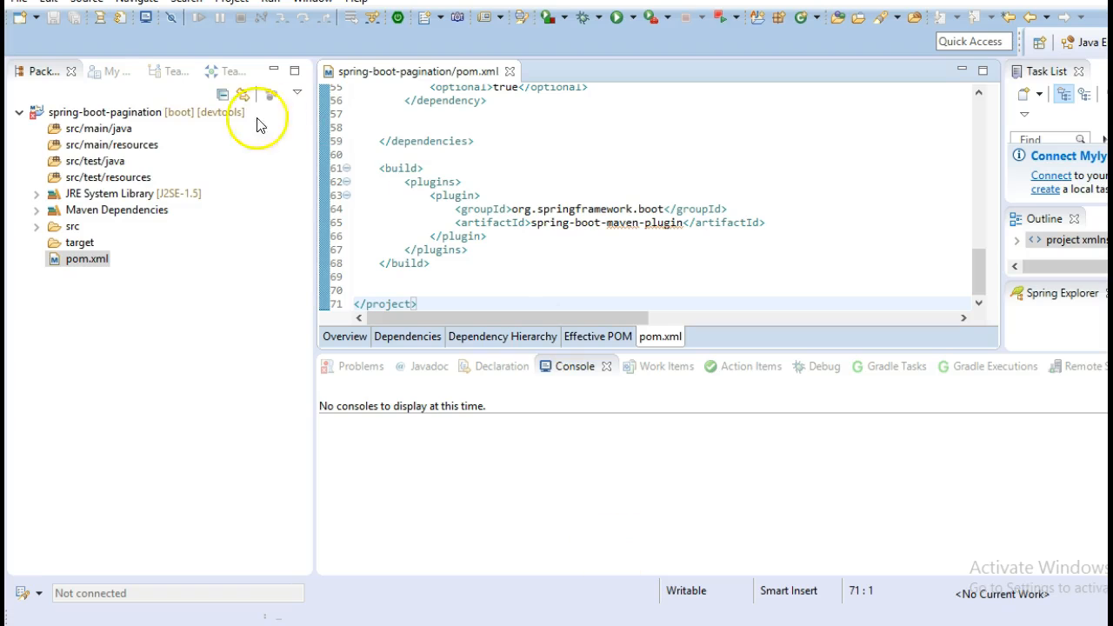
Add SpringBootHelloWorldApplication to com.javainuse, then select the tutorial's Employee entity code.
left_click(99, 128)
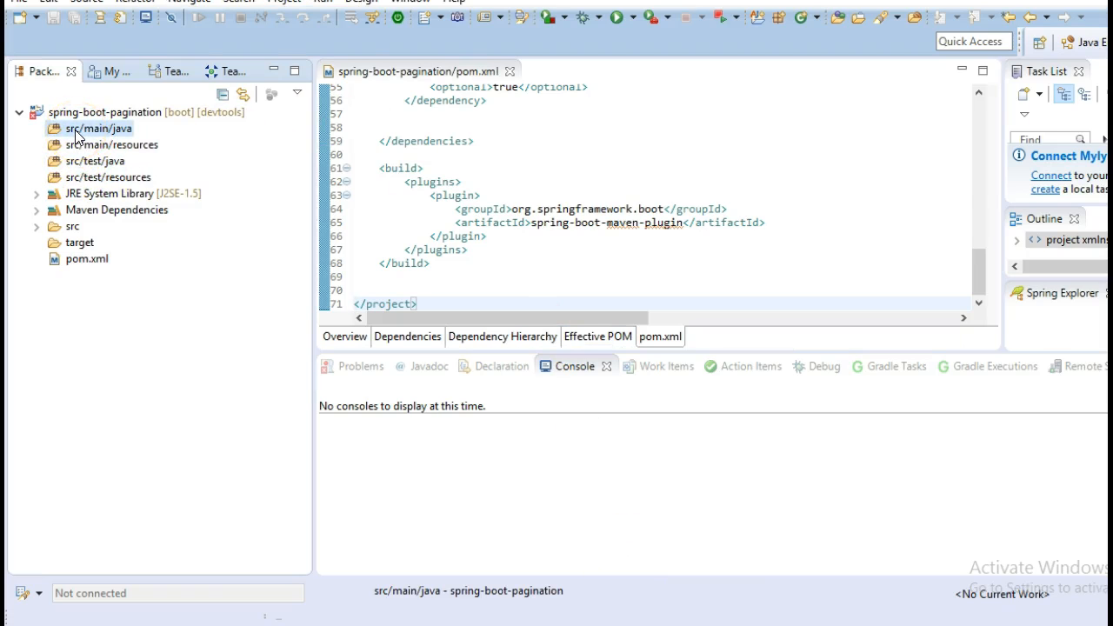
right_click(100, 128)
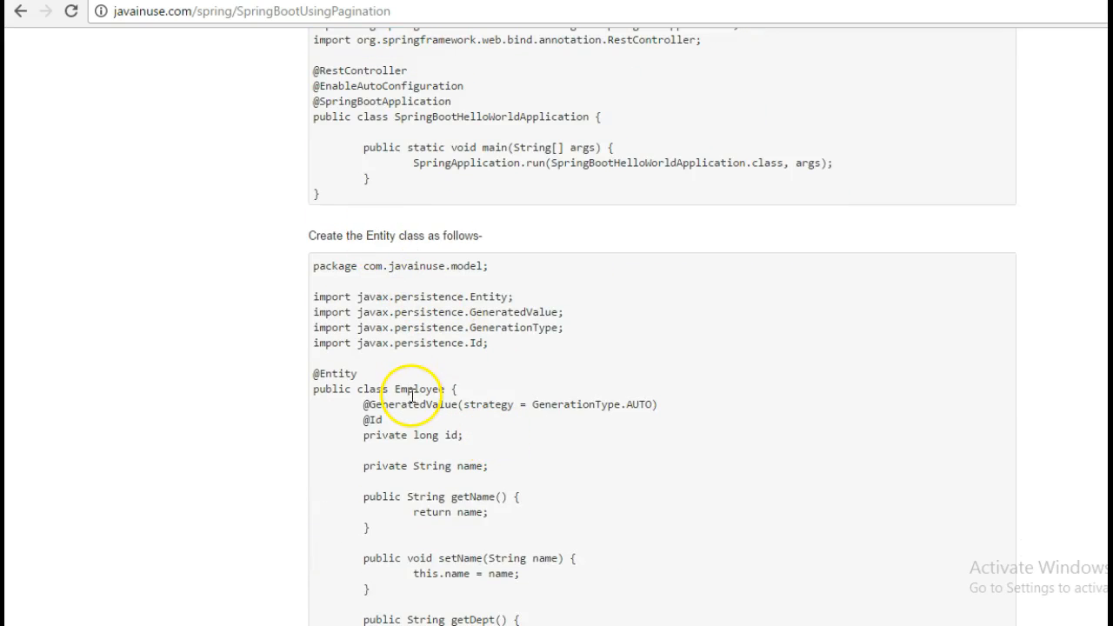
double_click(420, 388)
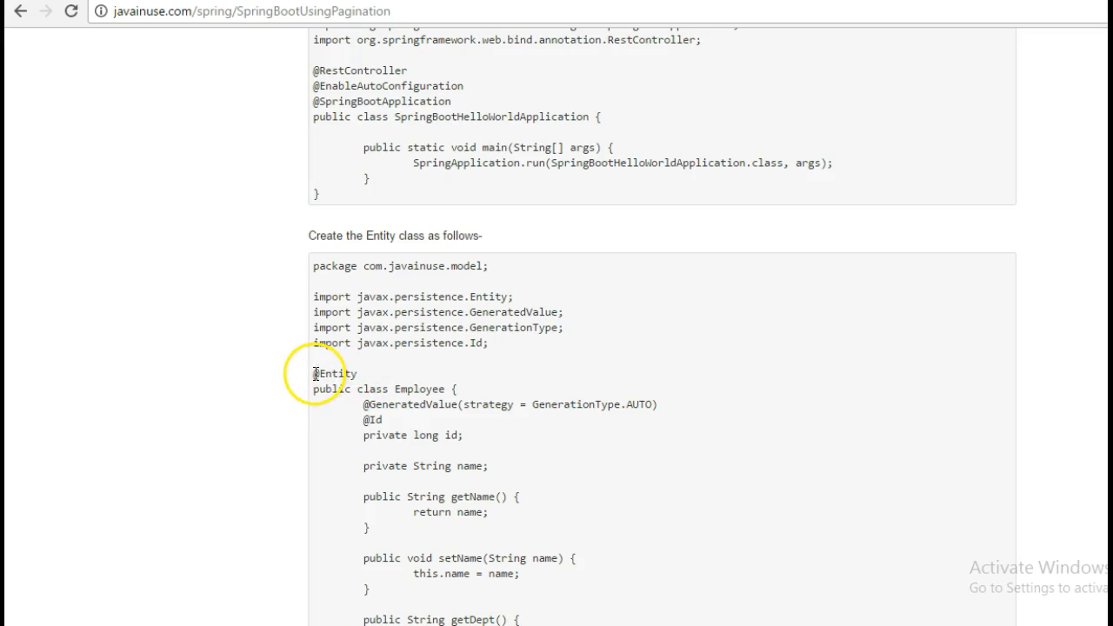
double_click(335, 373)
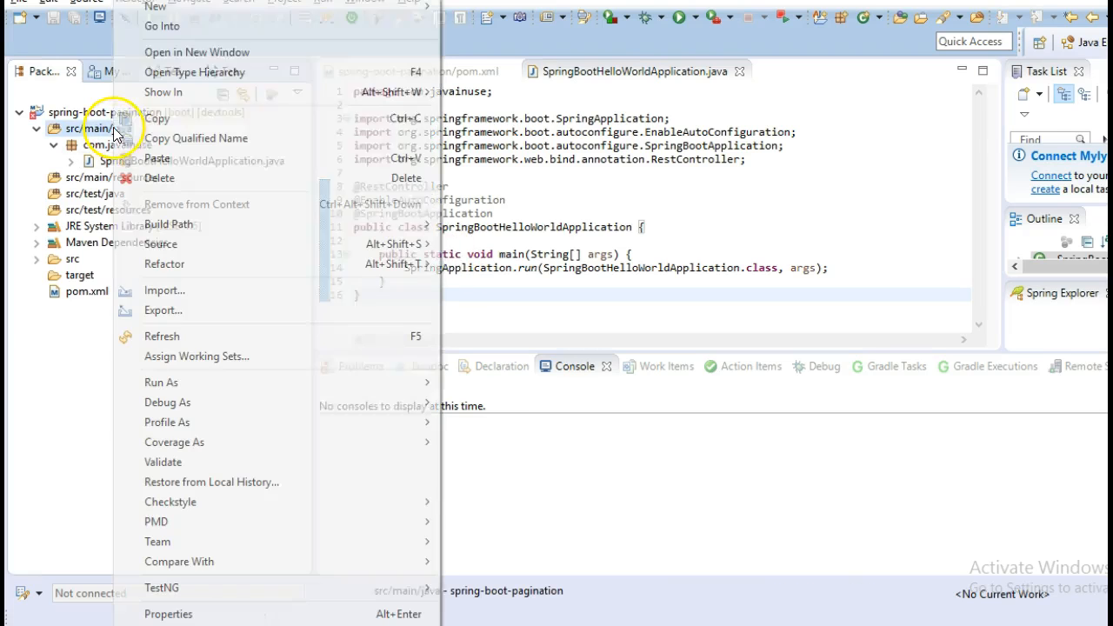
mouse_move(155, 7)
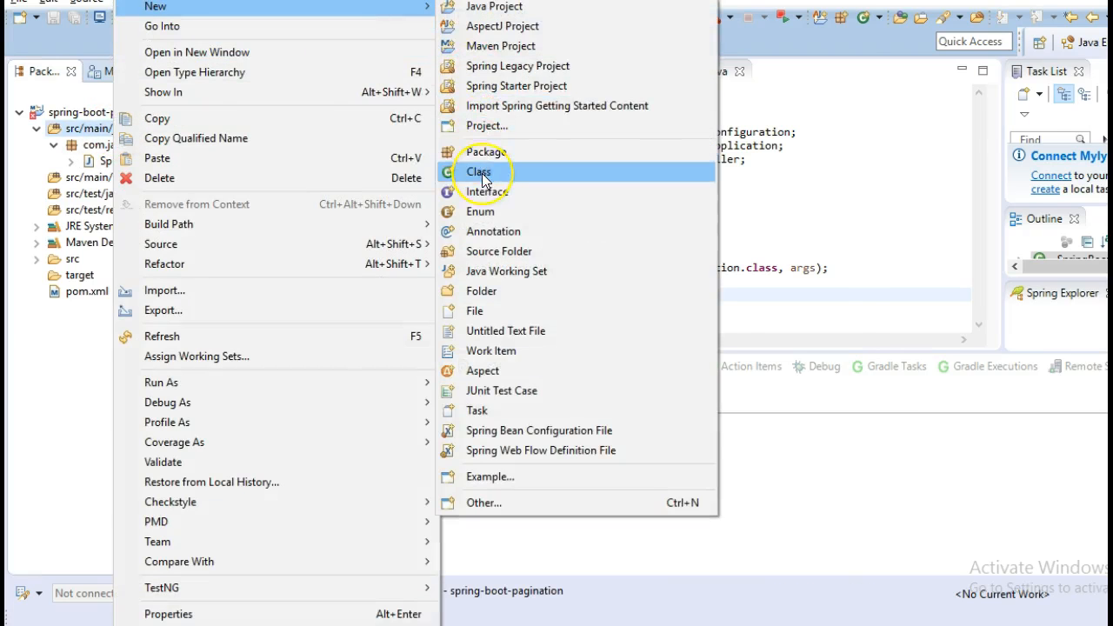
Create class Employee in package com.javainuse.model and paste the entity code.
left_click(480, 171)
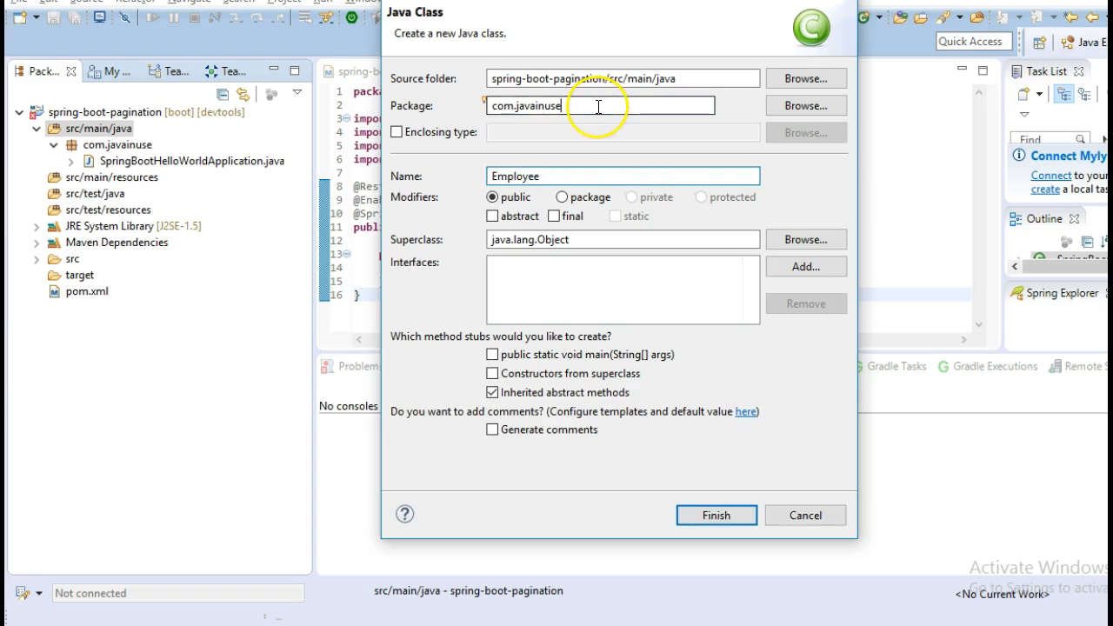
type(".model")
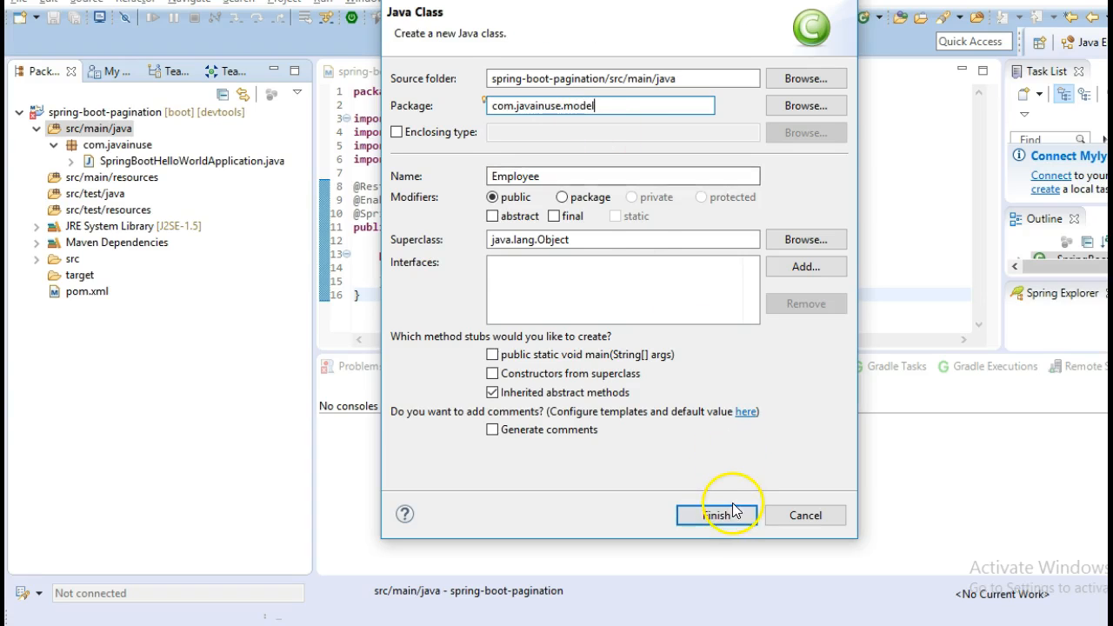
left_click(717, 514)
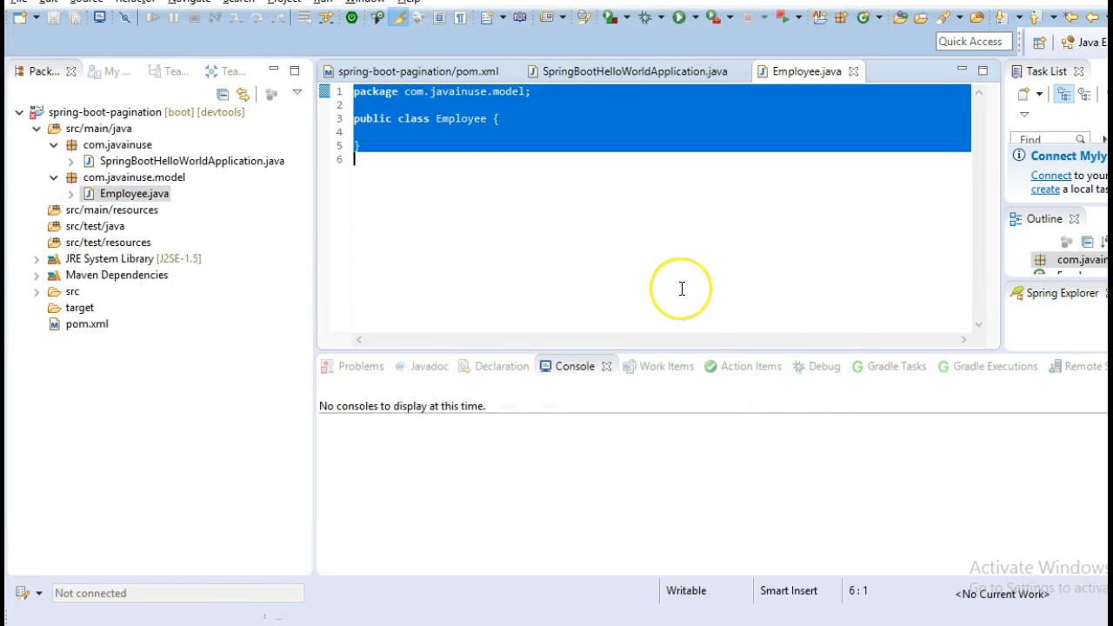
scroll("down", 3)
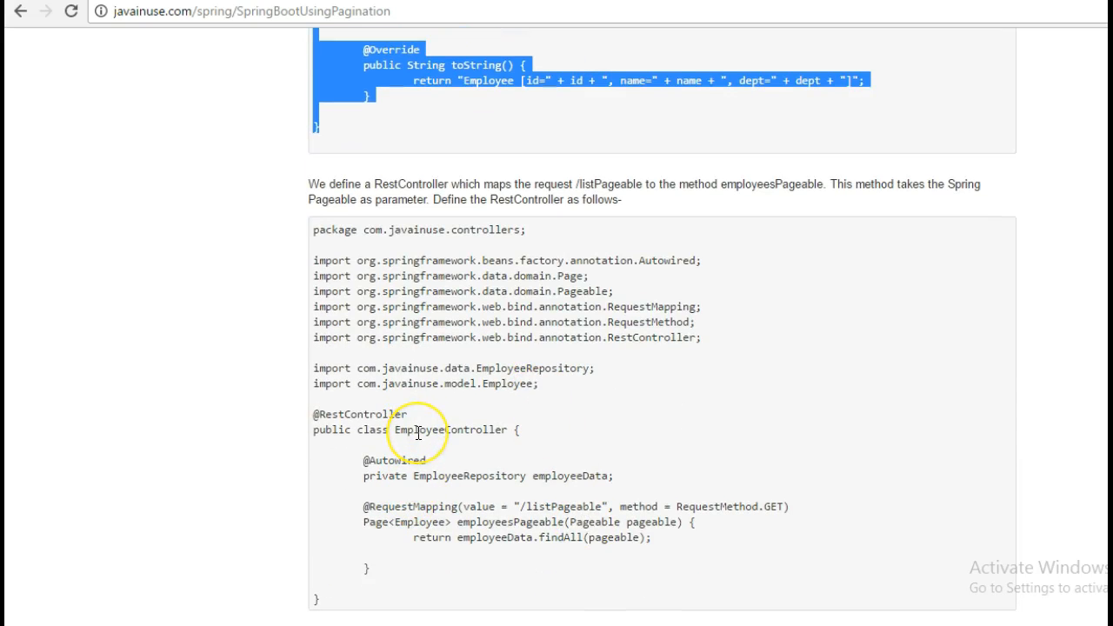
double_click(452, 428)
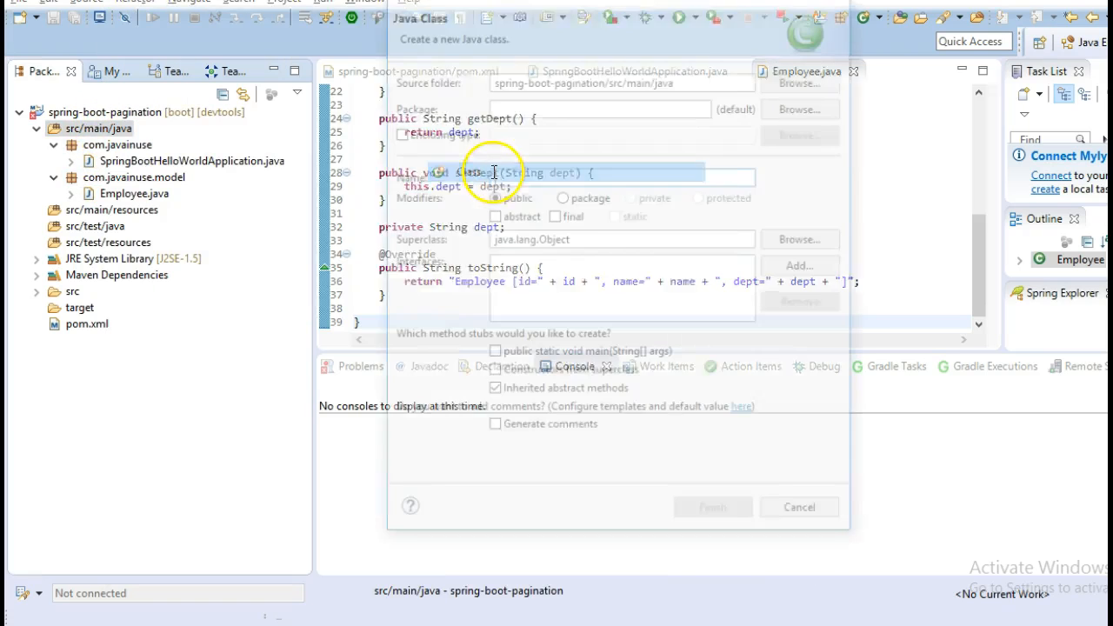
Create EmployeeController in com.javainuse.controllers with the tutorial's paging controller code.
type("EmployeeController")
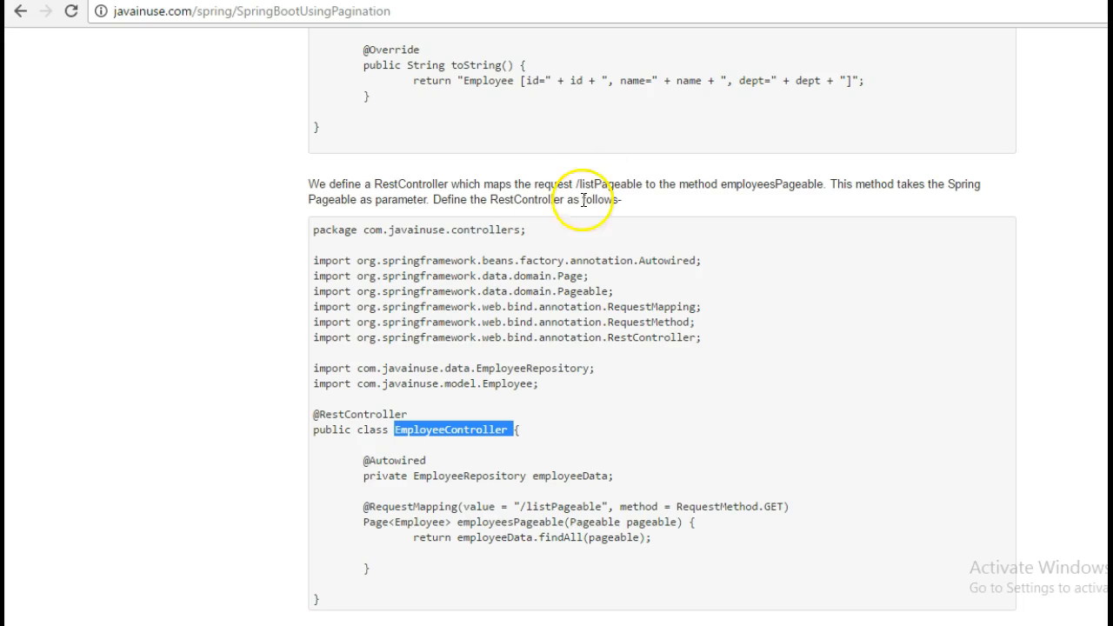
double_click(440, 229)
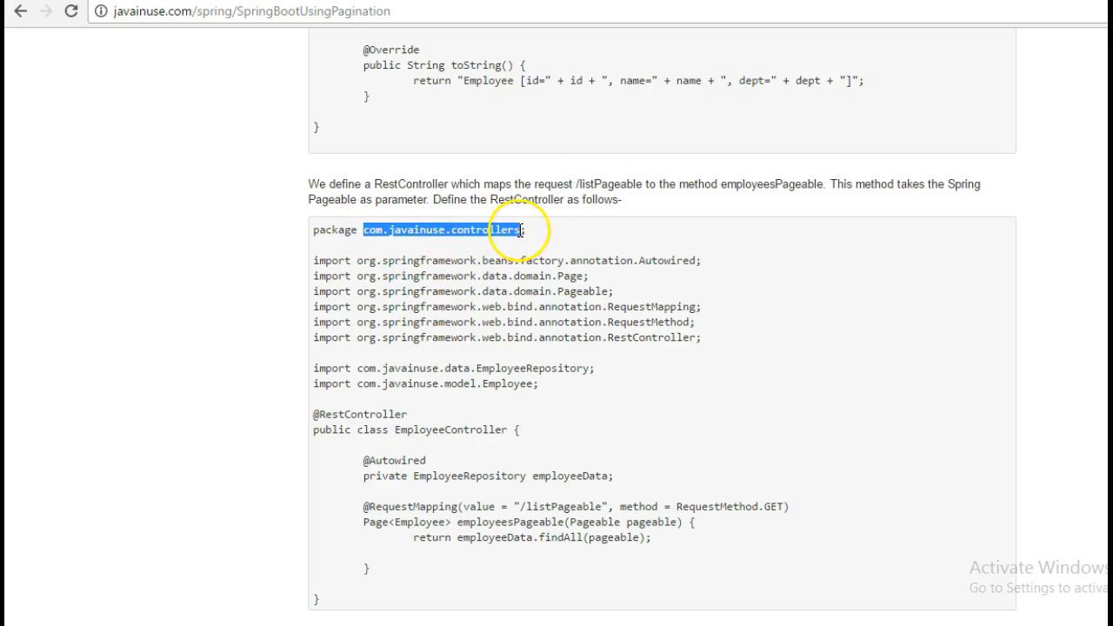
key("alt+tab")
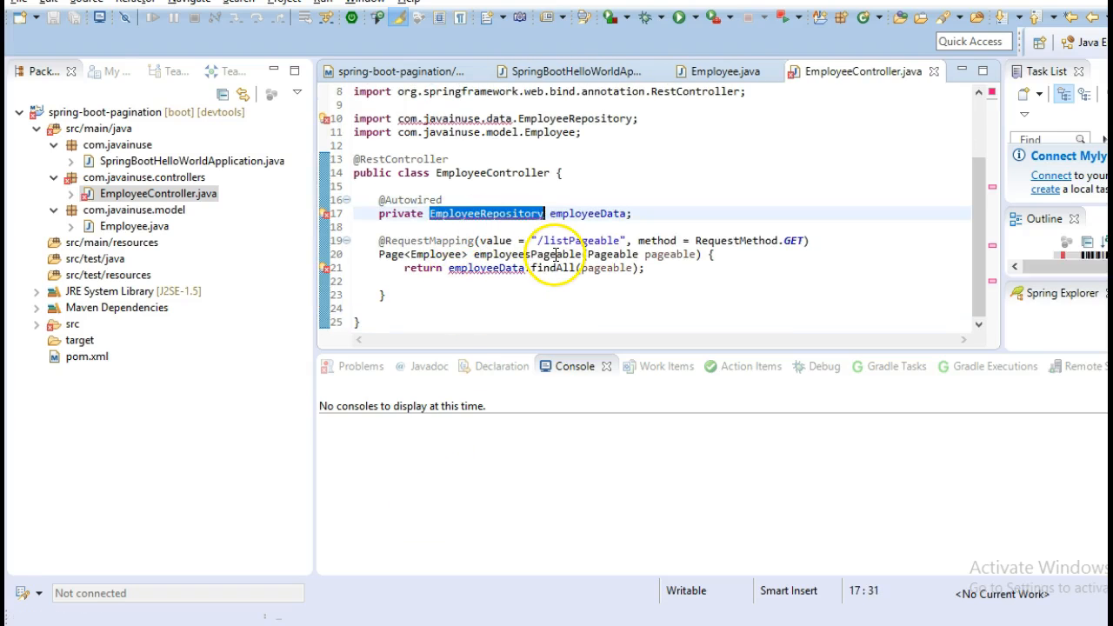
right_click(99, 128)
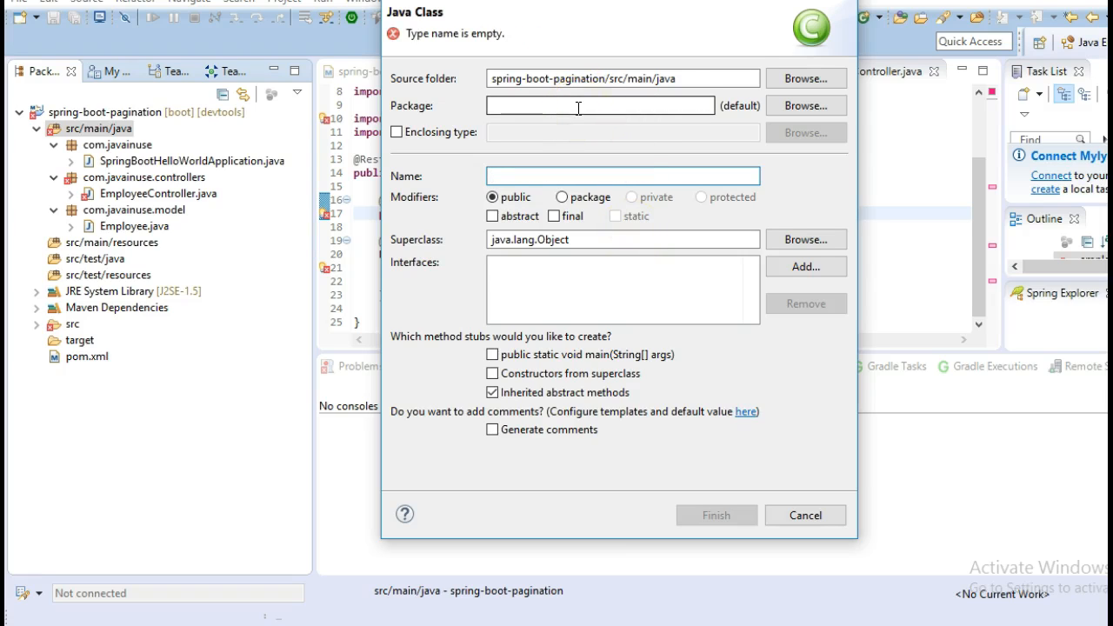
Create EmployeeRepository in package com.javainuse.data extending JpaRepository<Employee, Long>.
type("EmployeeRep")
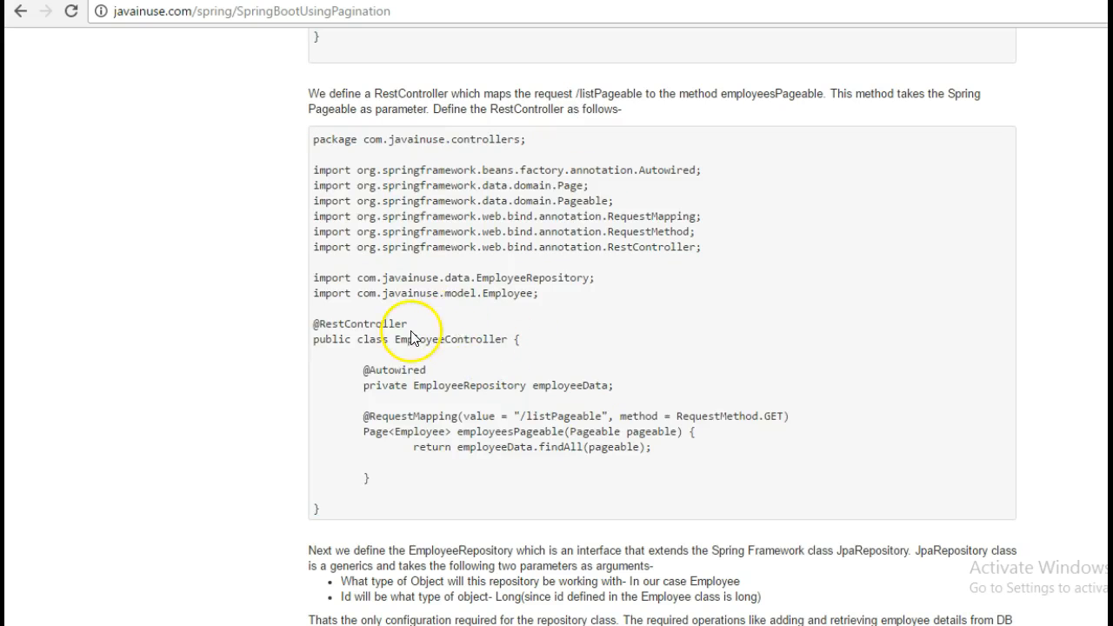
scroll("down", 3)
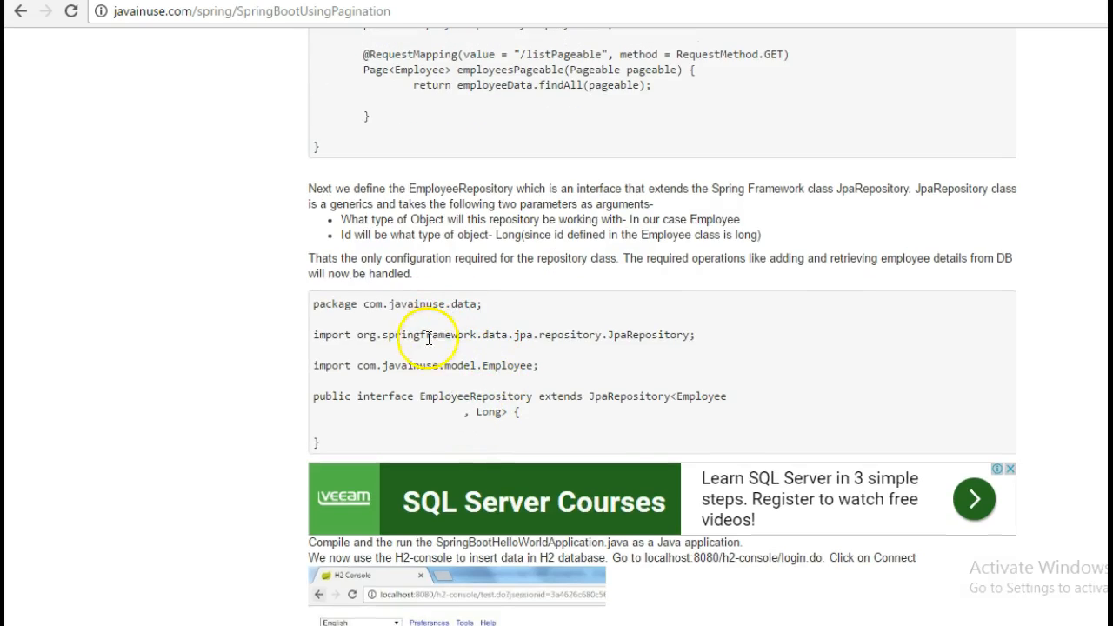
double_click(400, 303)
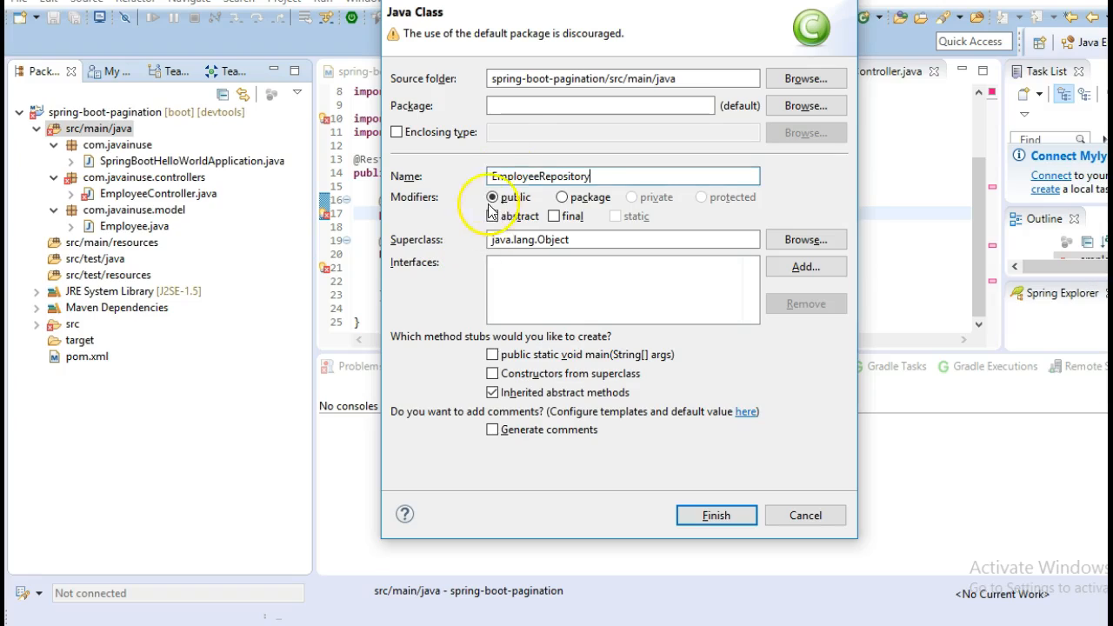
type("com.javainuse.data")
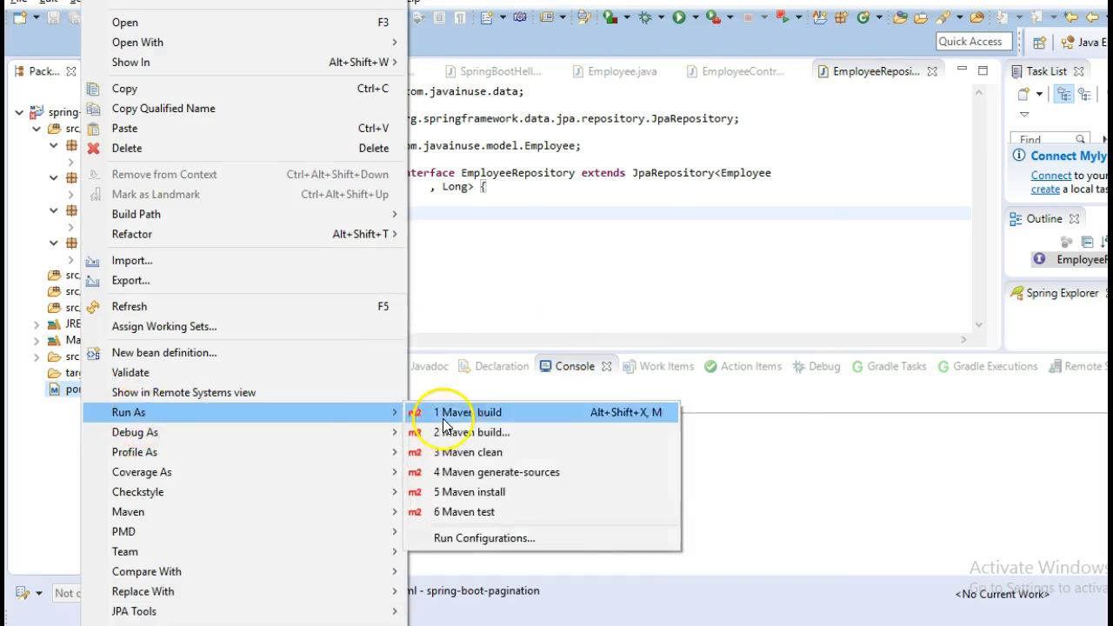
Run a Maven build of pom.xml until the console reports BUILD SUCCESS.
left_click(468, 412)
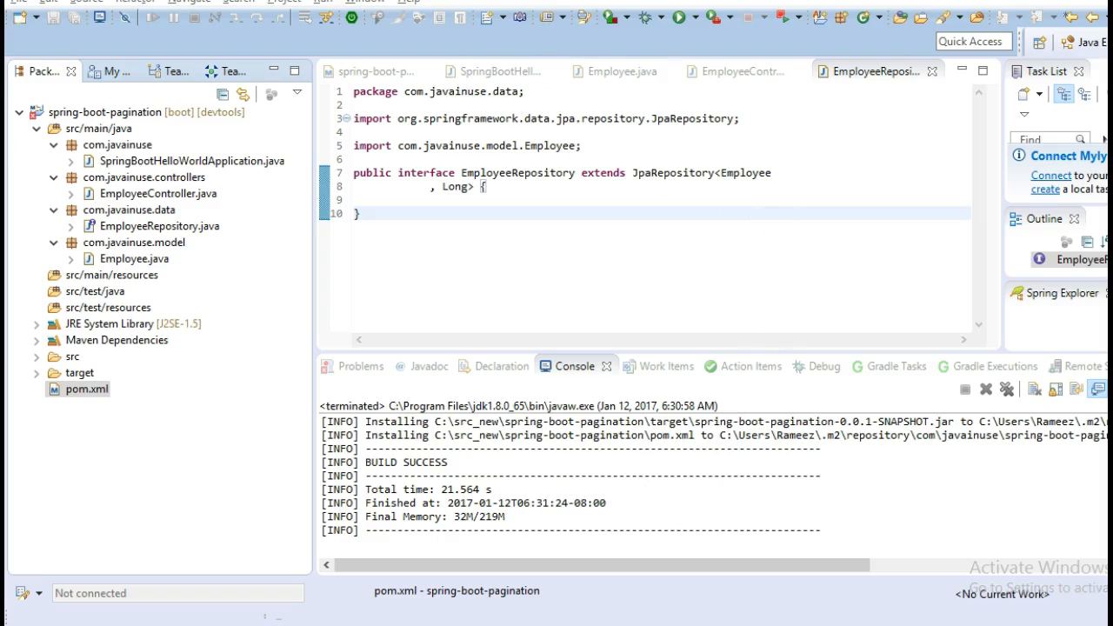
mouse_move(130, 374)
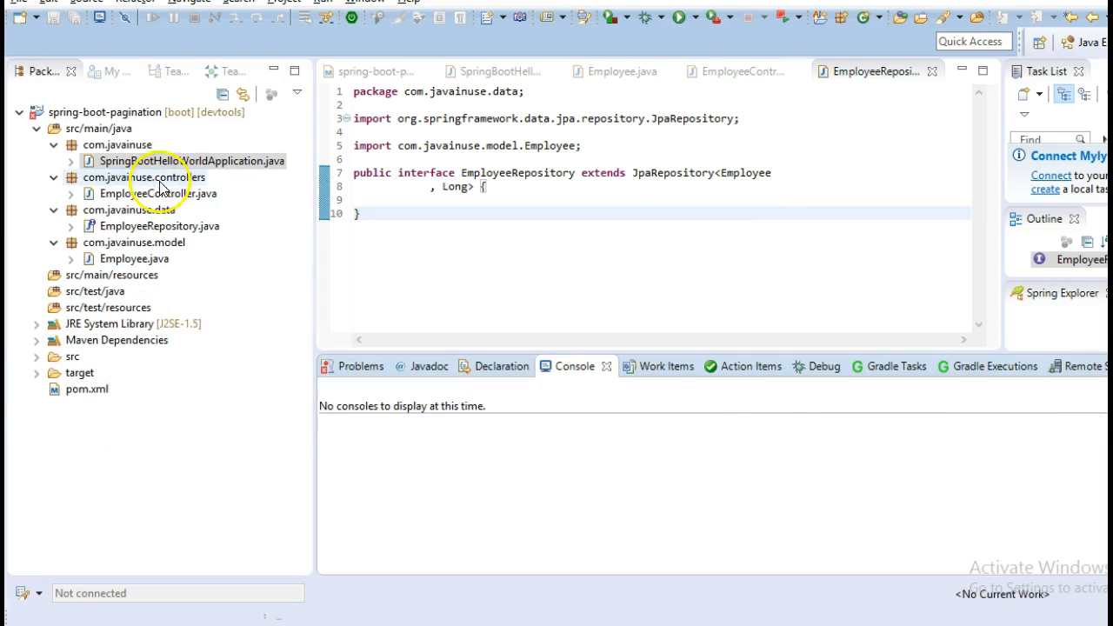
right_click(161, 160)
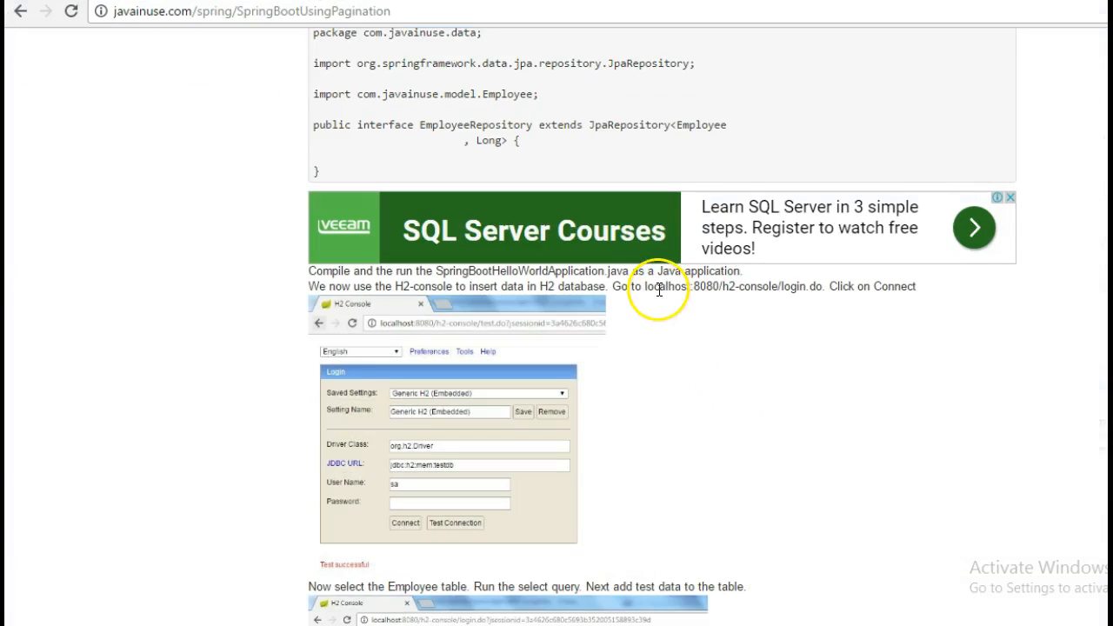
Select and copy localhost:8080/h2-console/login.do from the tutorial's H2 console step.
left_click_drag(648, 286, 774, 286)
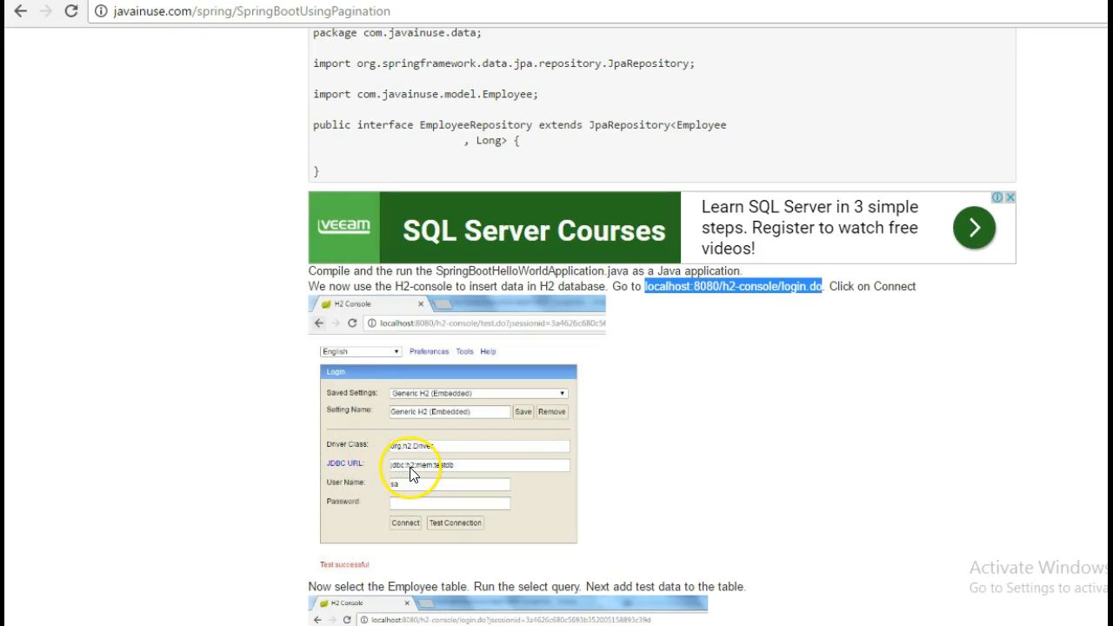
mouse_move(443, 472)
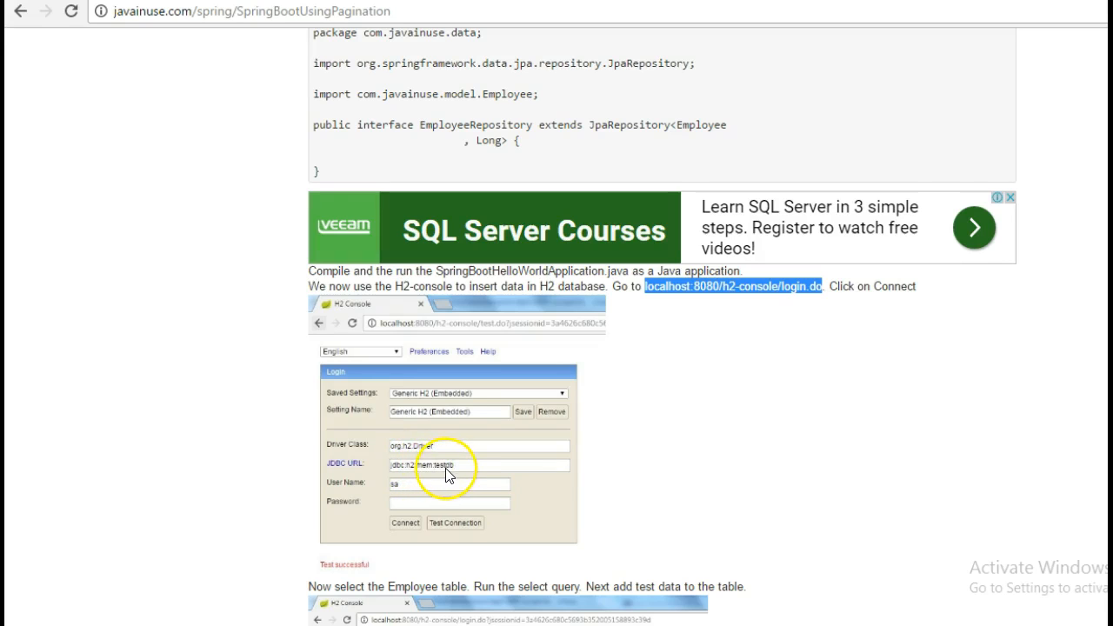
left_click(732, 286)
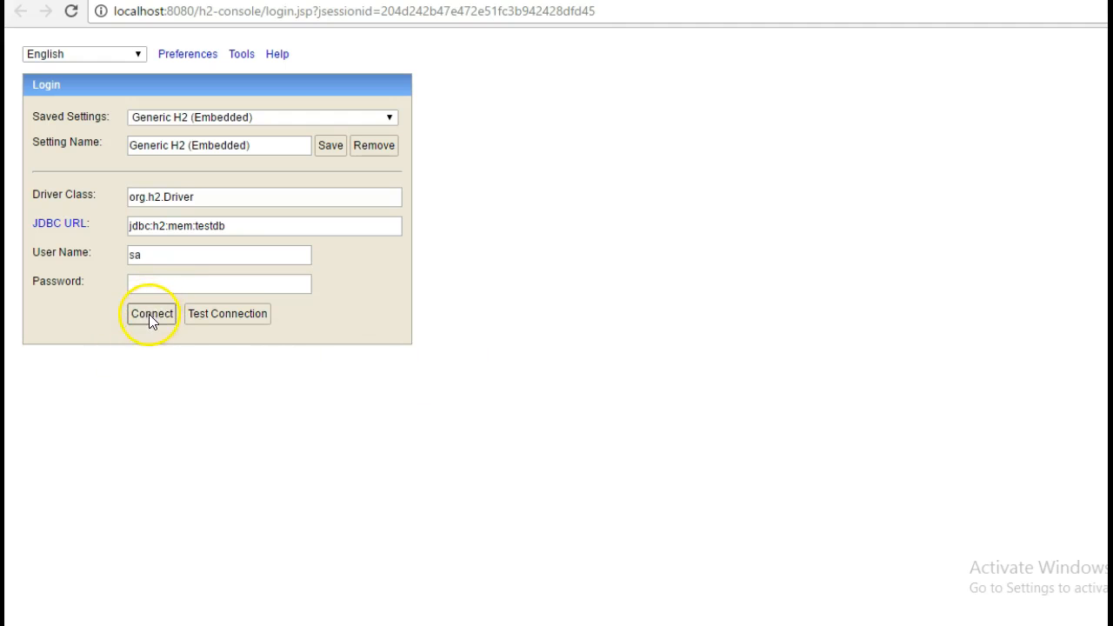
Connect to jdbc:h2:mem:testdb and run SELECT * FROM EMPLOYEE, returning no rows.
left_click(151, 313)
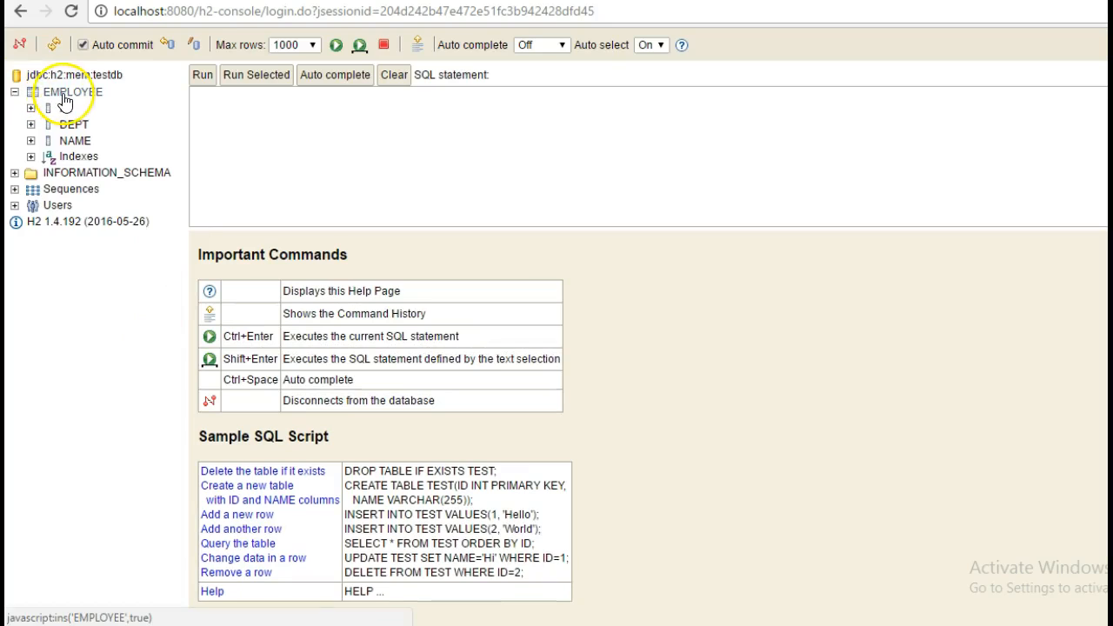
left_click(72, 91)
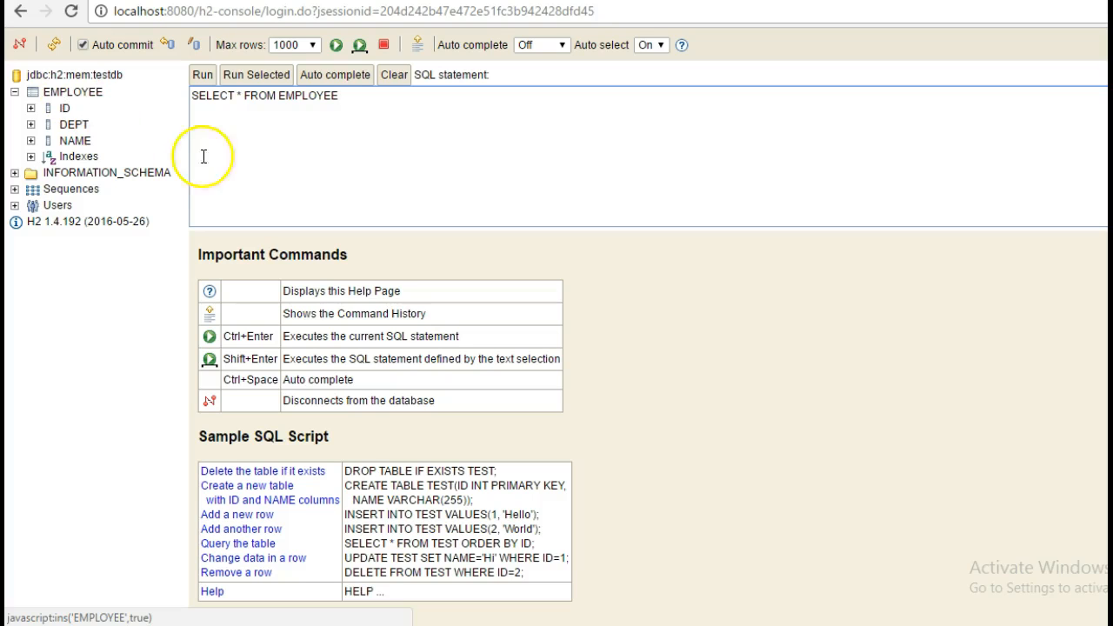
left_click(202, 74)
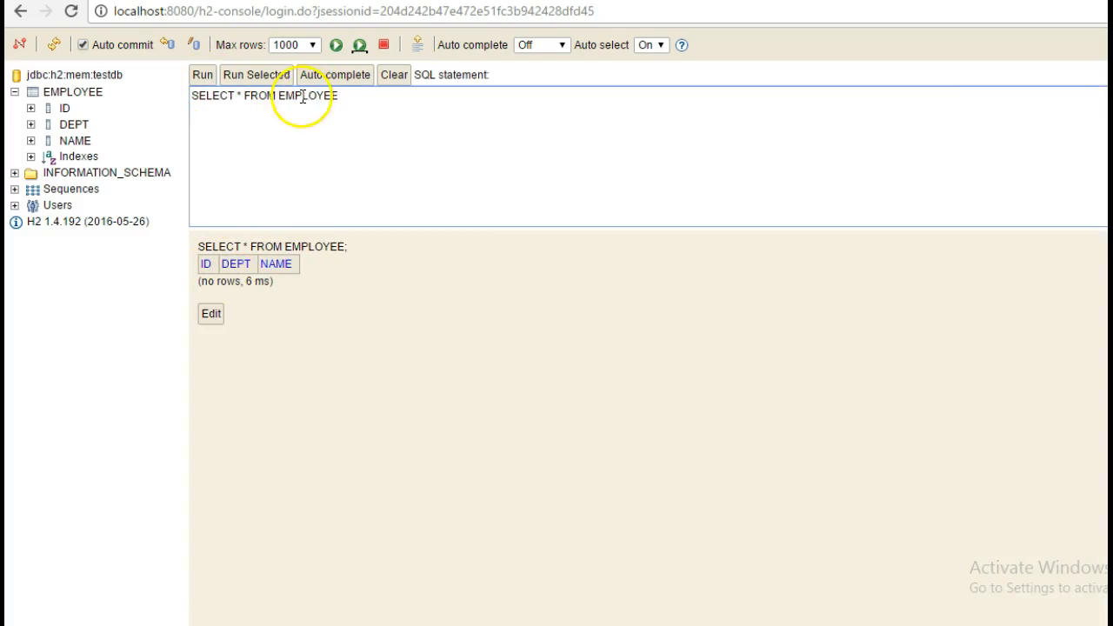
Make the results editable and enter employee row 1 with test1/test1.
left_click(210, 313)
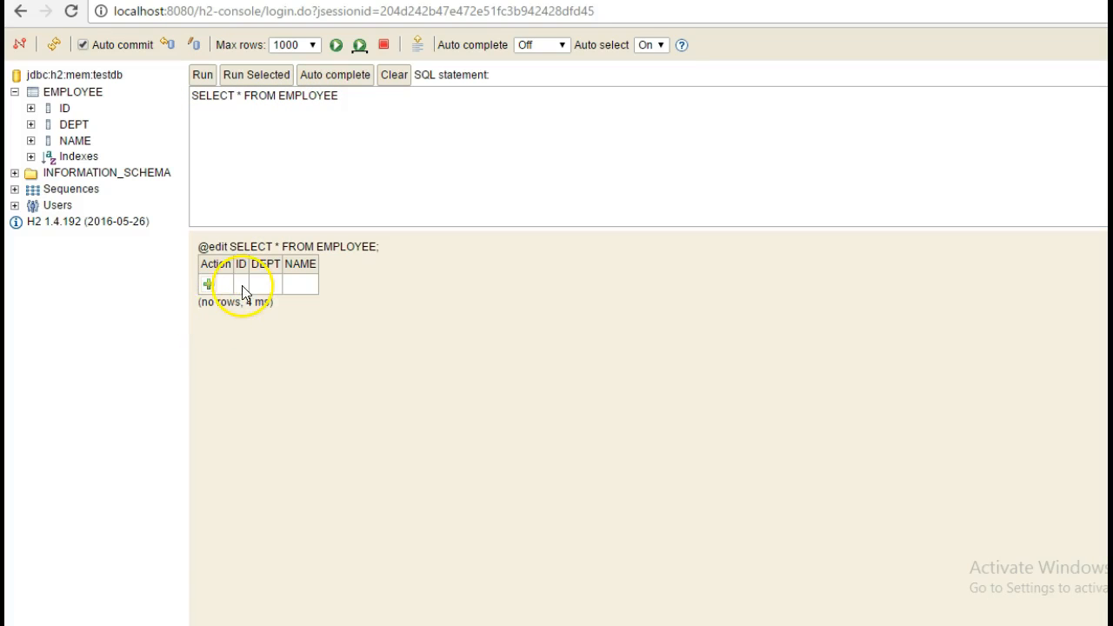
left_click(209, 285)
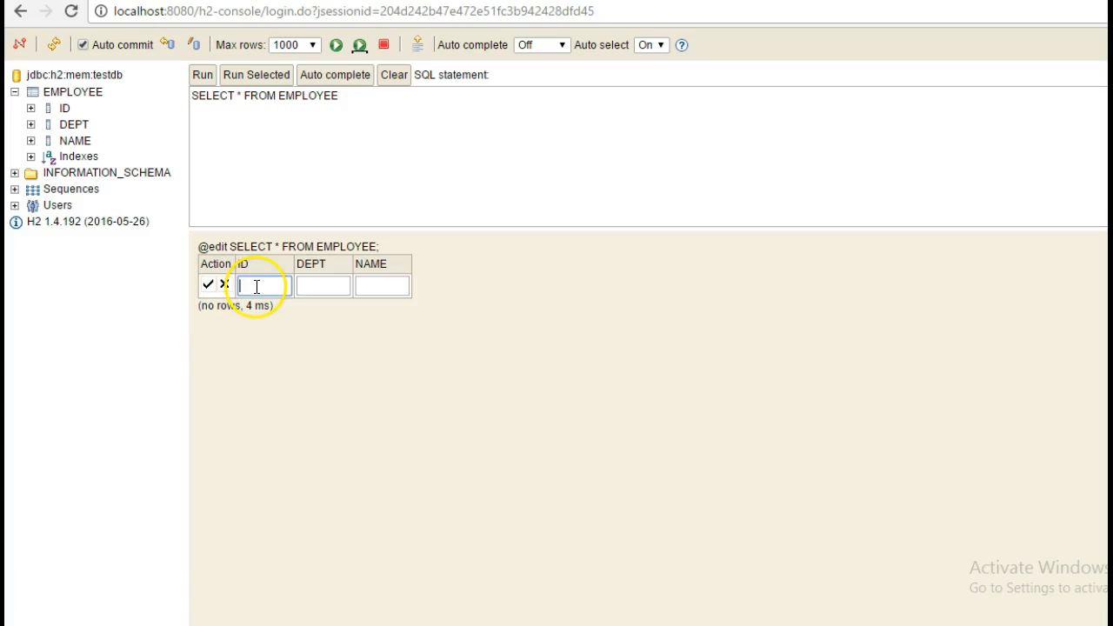
type("1")
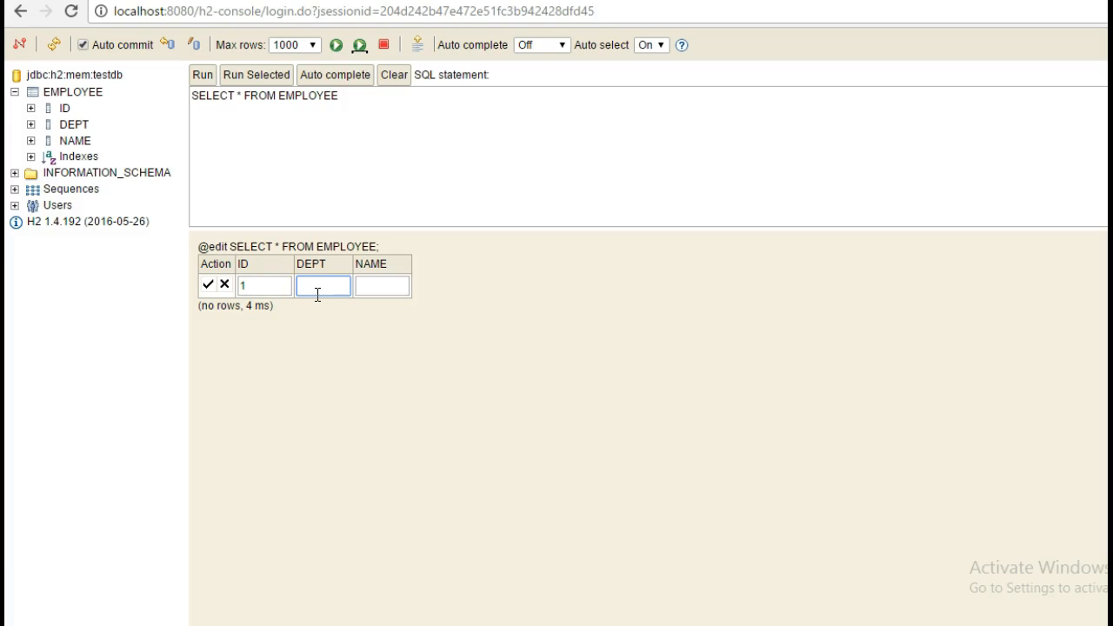
type("test1")
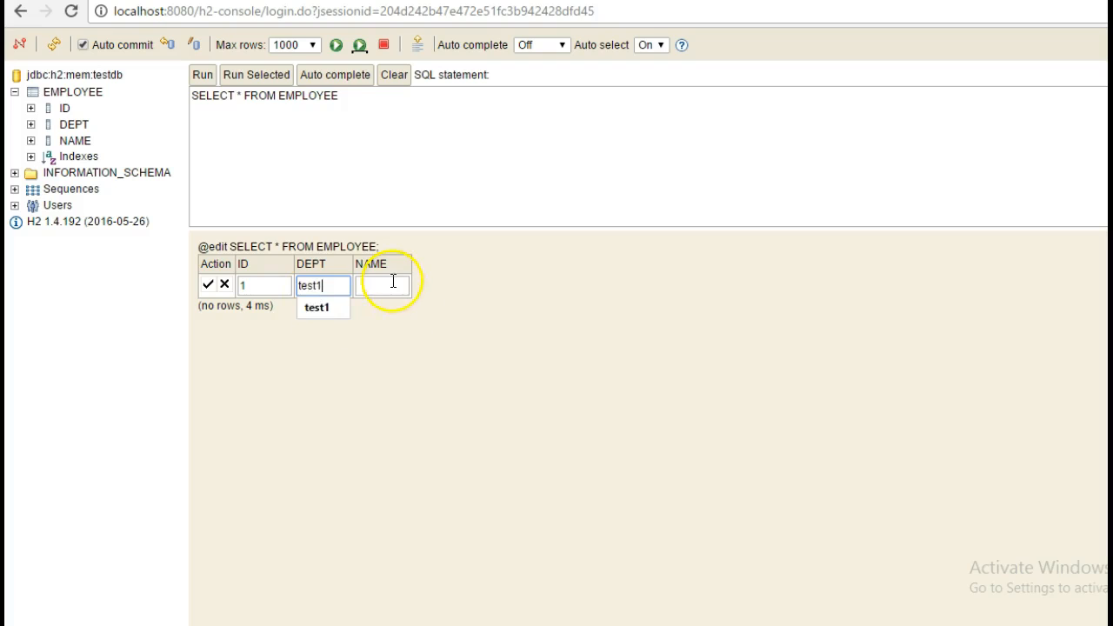
type("test1")
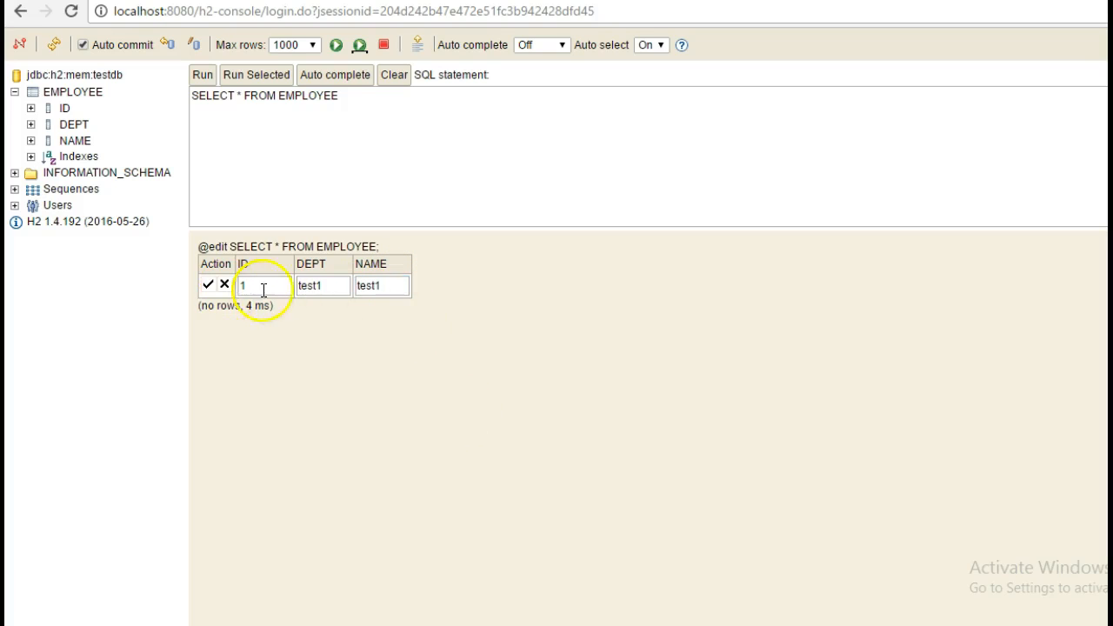
Add employee row 2 with department dep2 and name name2 and save it.
left_click(208, 285)
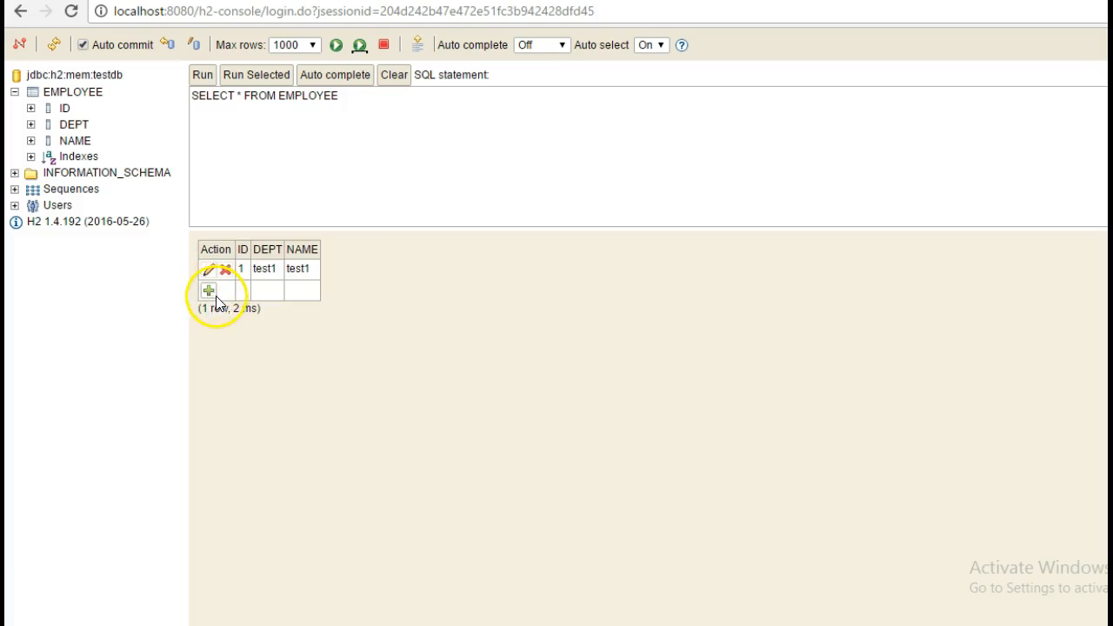
left_click(208, 290)
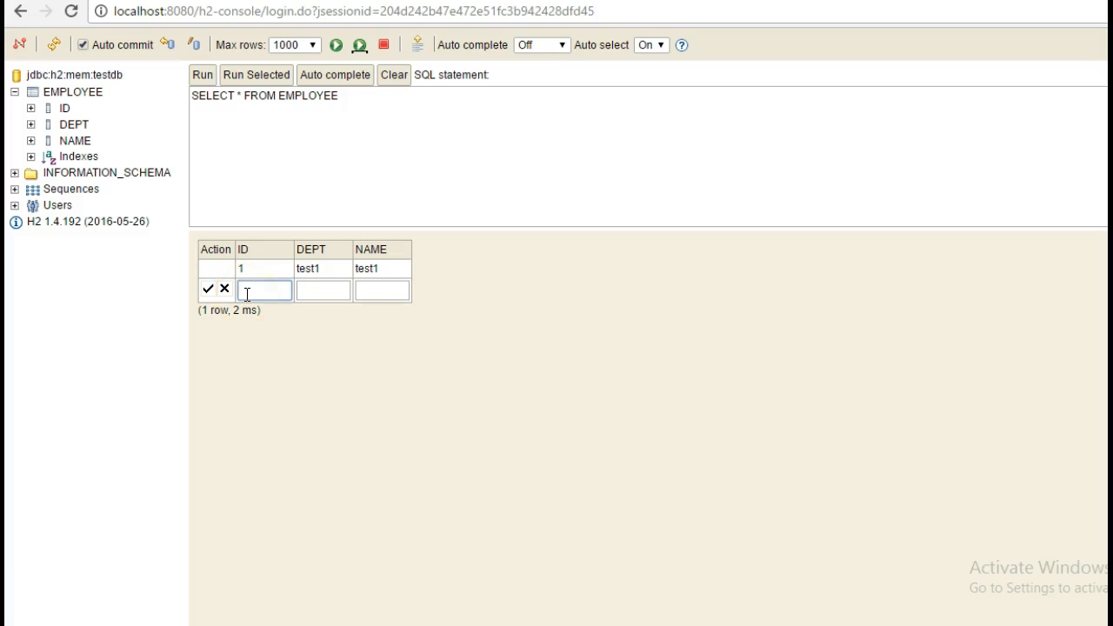
type("te")
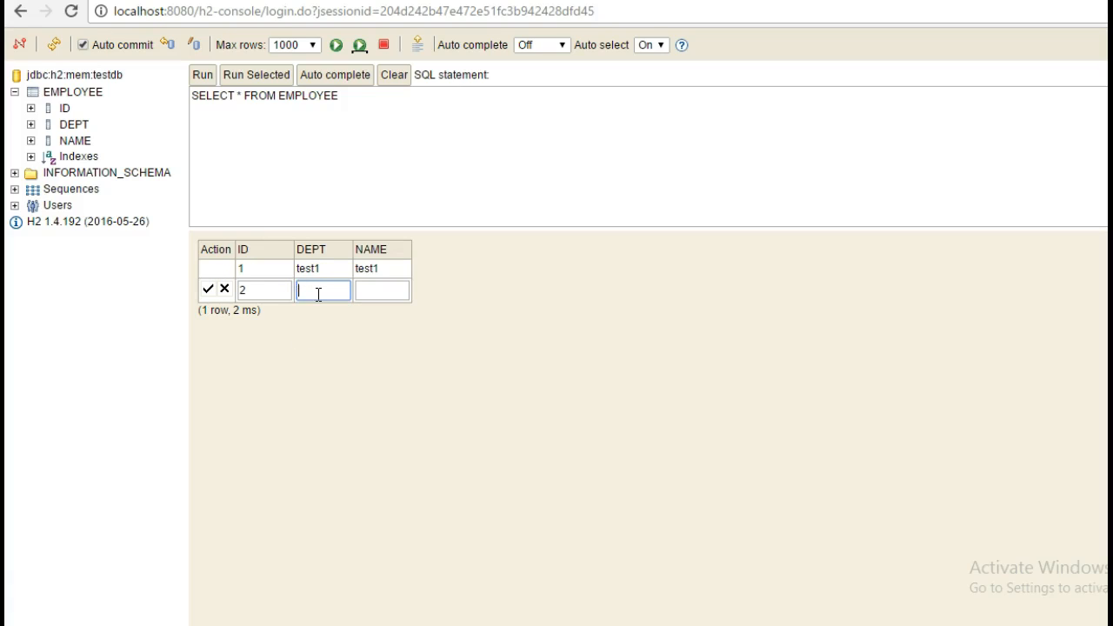
type("dep2")
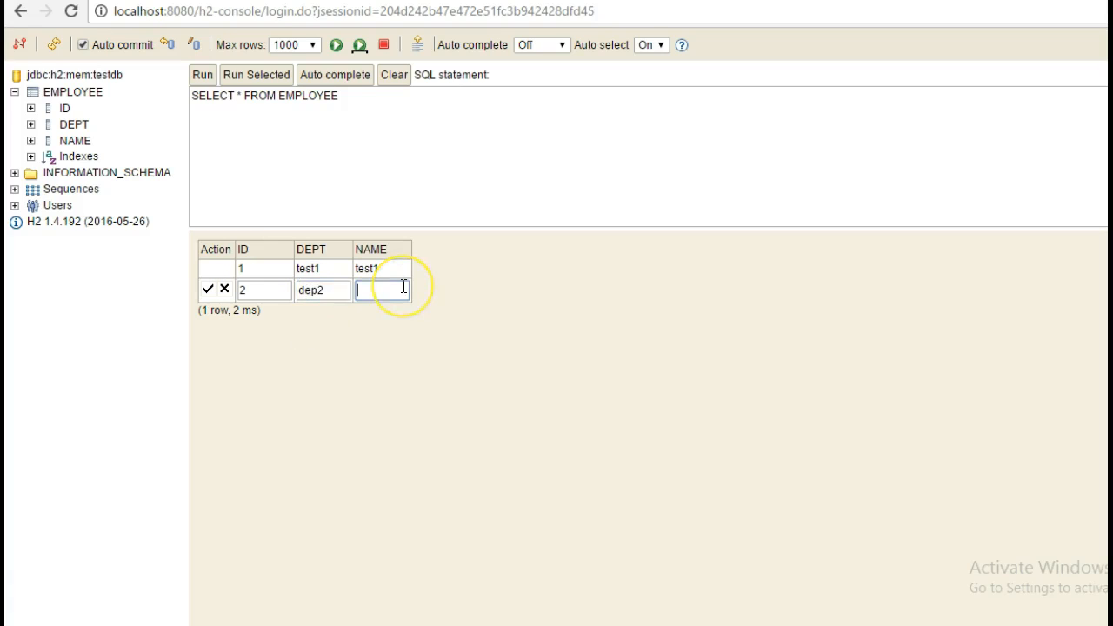
type("name2")
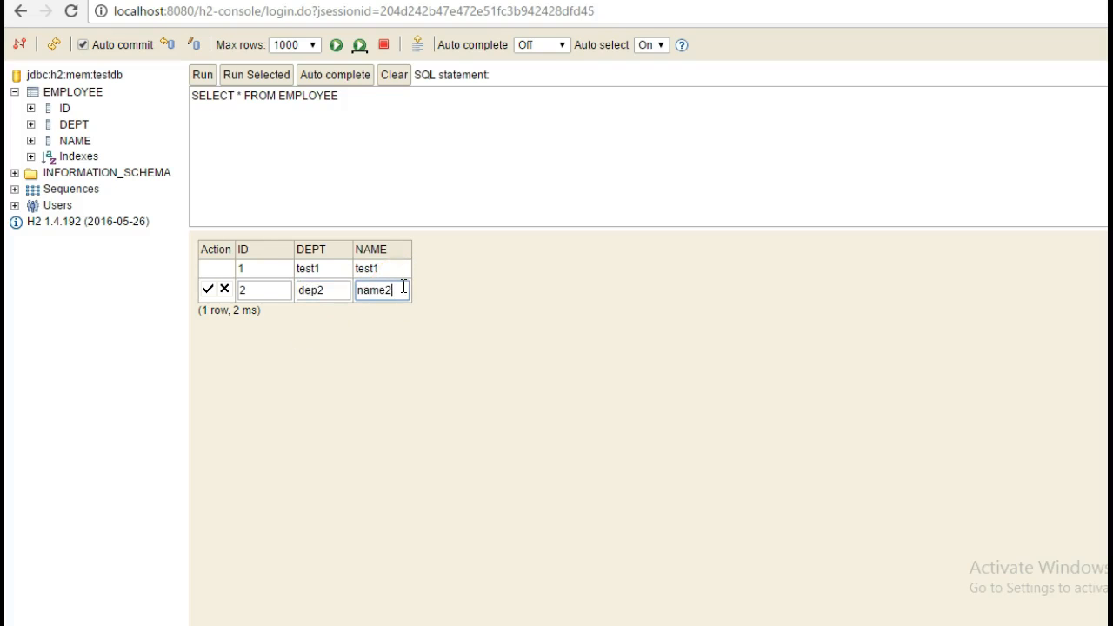
left_click(207, 288)
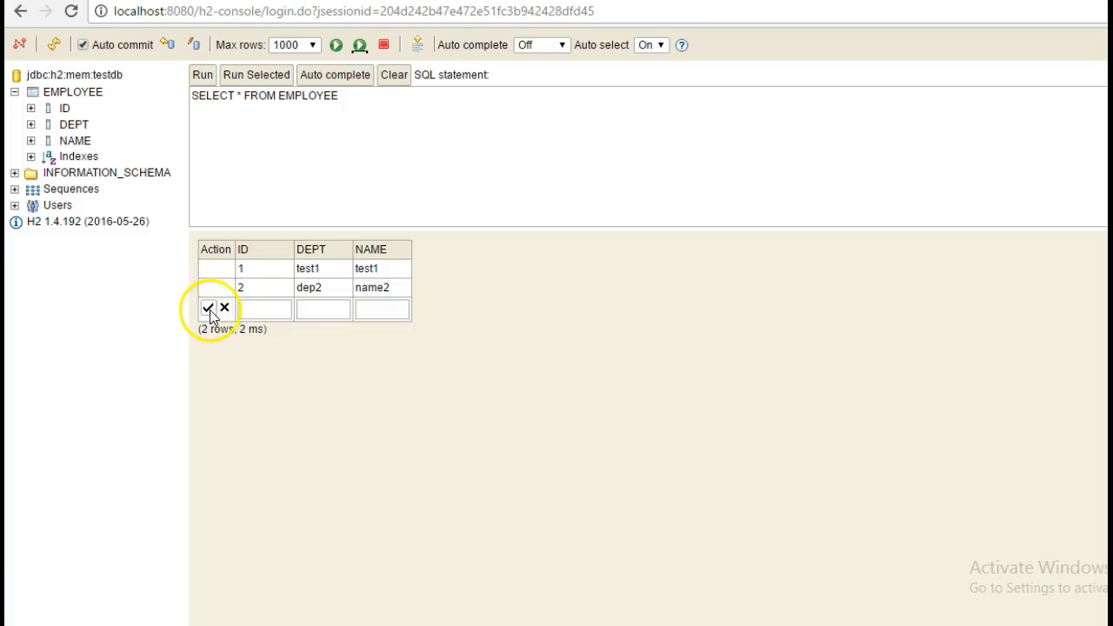
Add employees 3 (dep3/name3) and 4 (dep4/name4) to the EMPLOYEE table.
type("3")
type("dep")
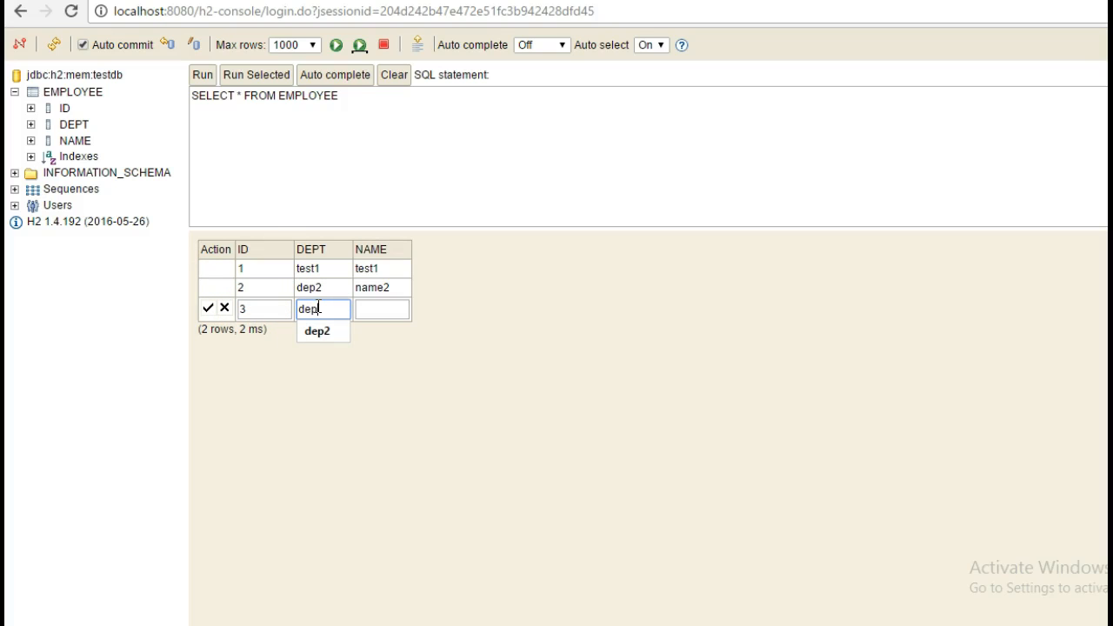
left_click(381, 309)
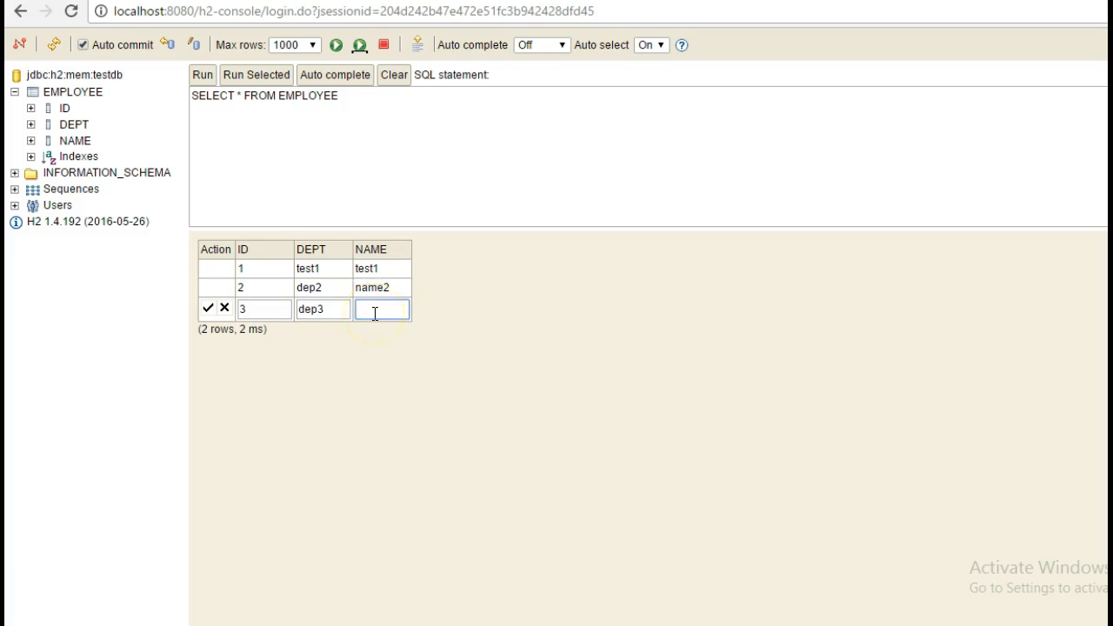
type("name3")
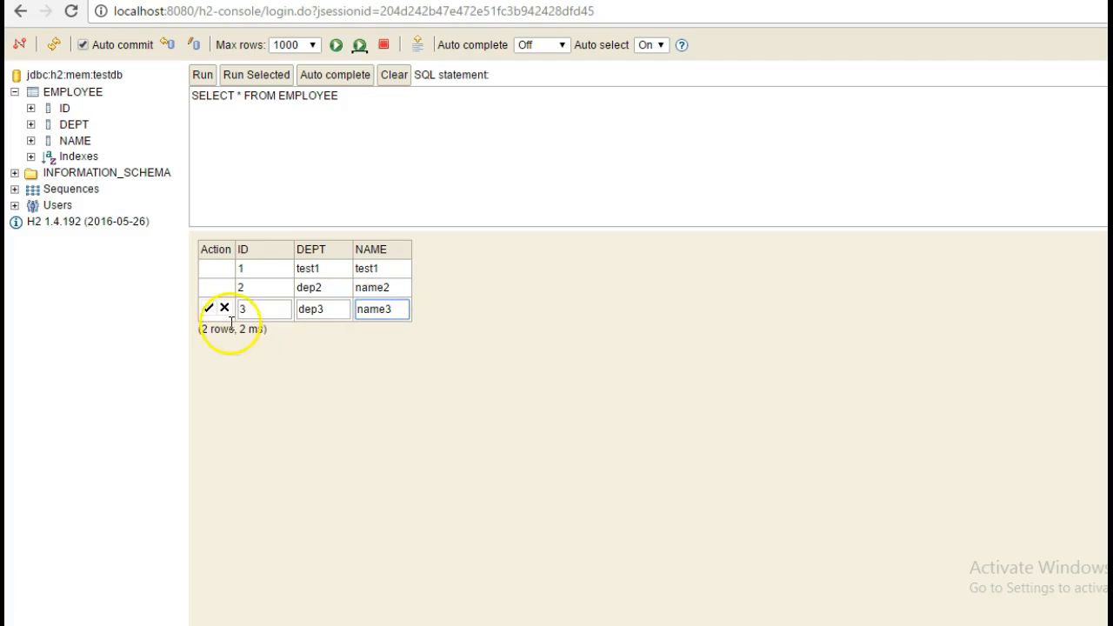
left_click(208, 308)
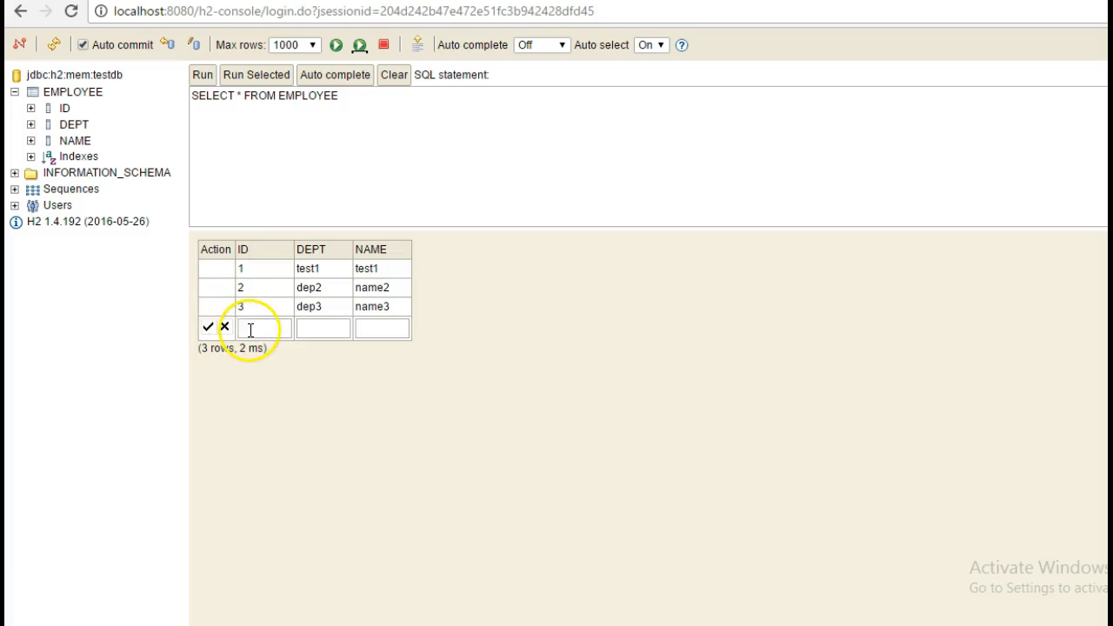
type("4")
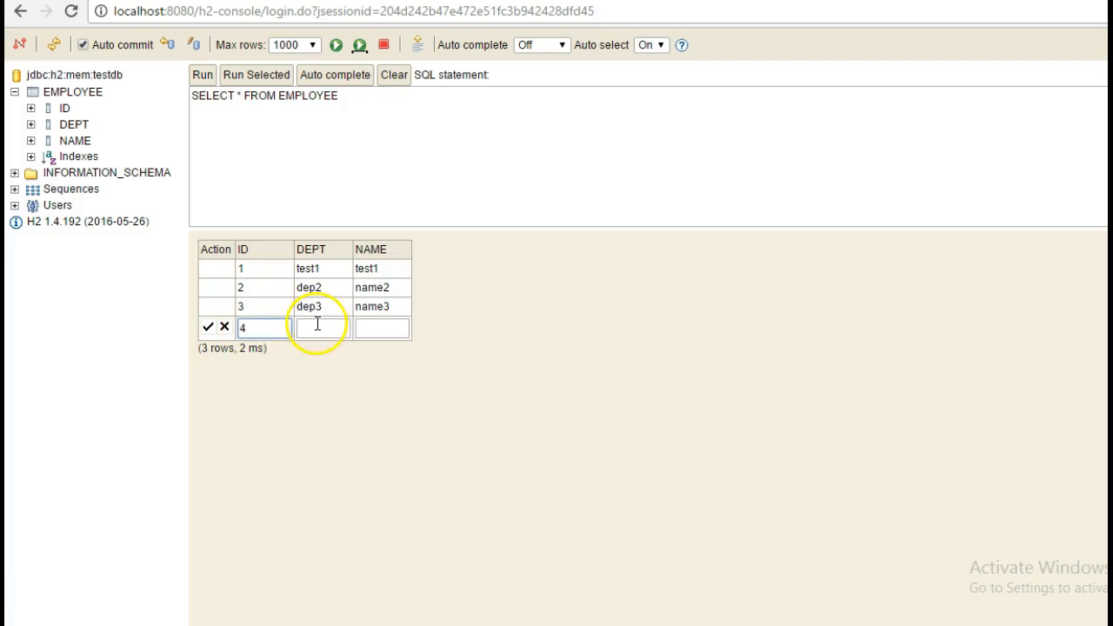
type("dep4")
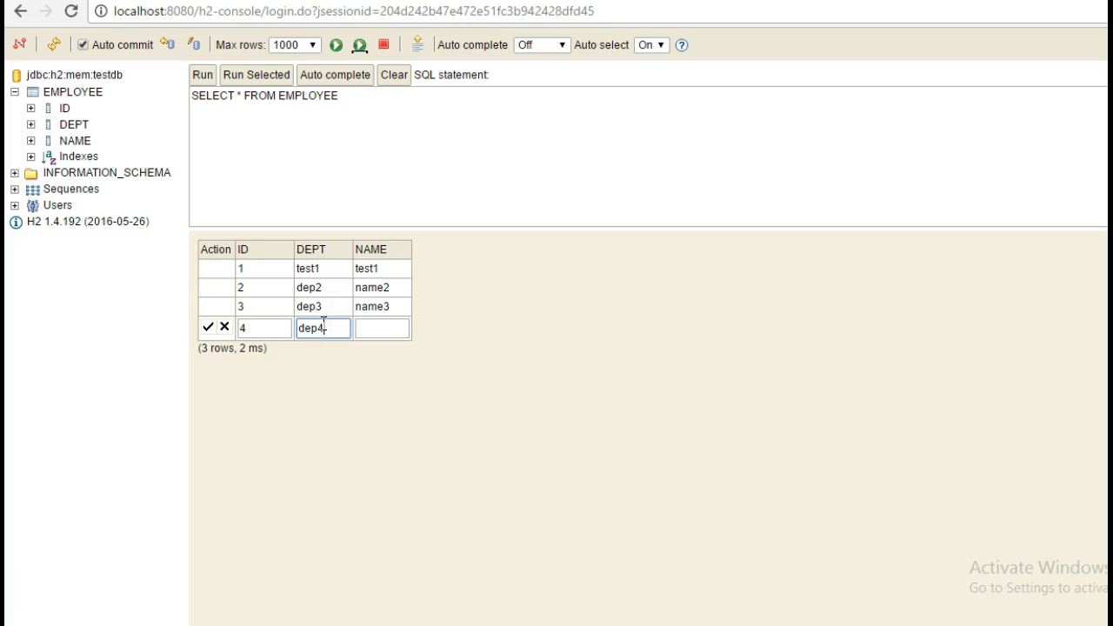
type("name")
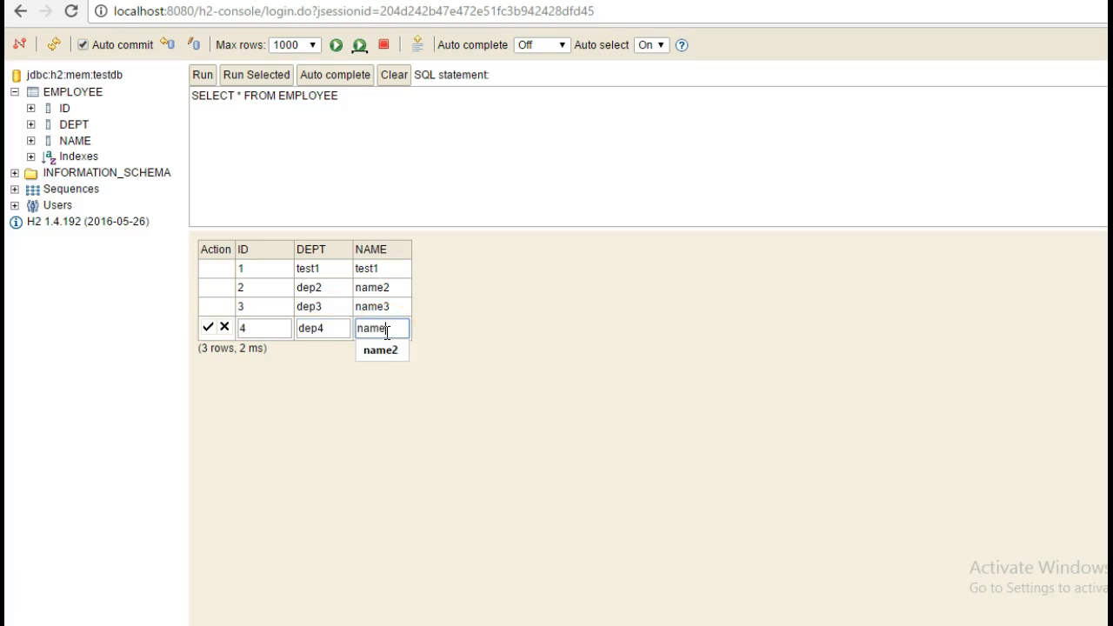
left_click(208, 328)
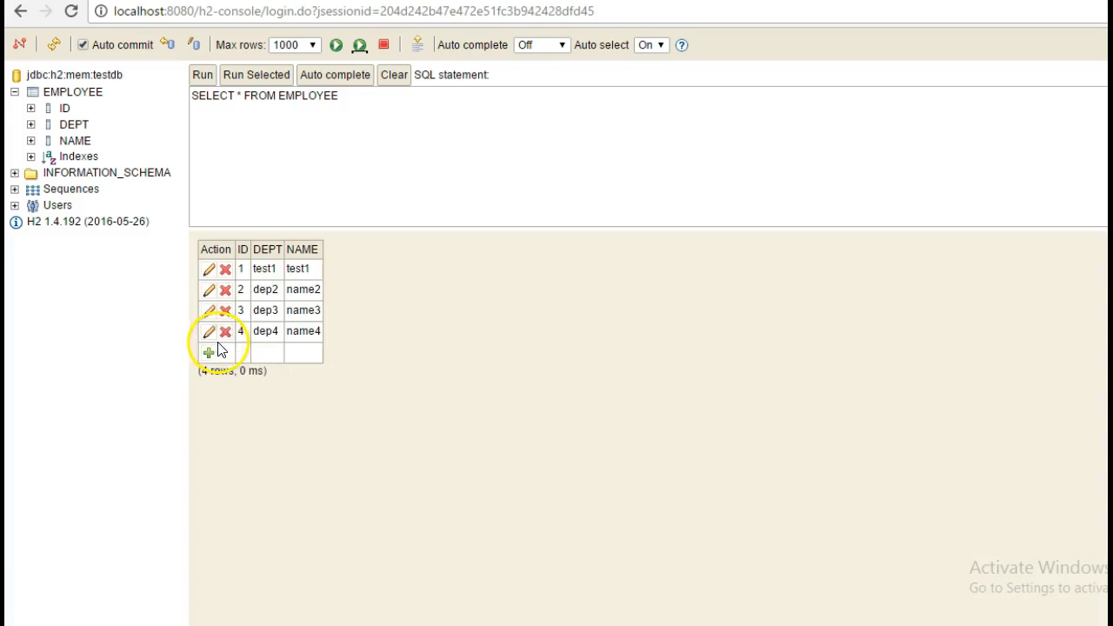
Add employee 5 with dep5/name5 so the table holds five rows.
left_click(208, 353)
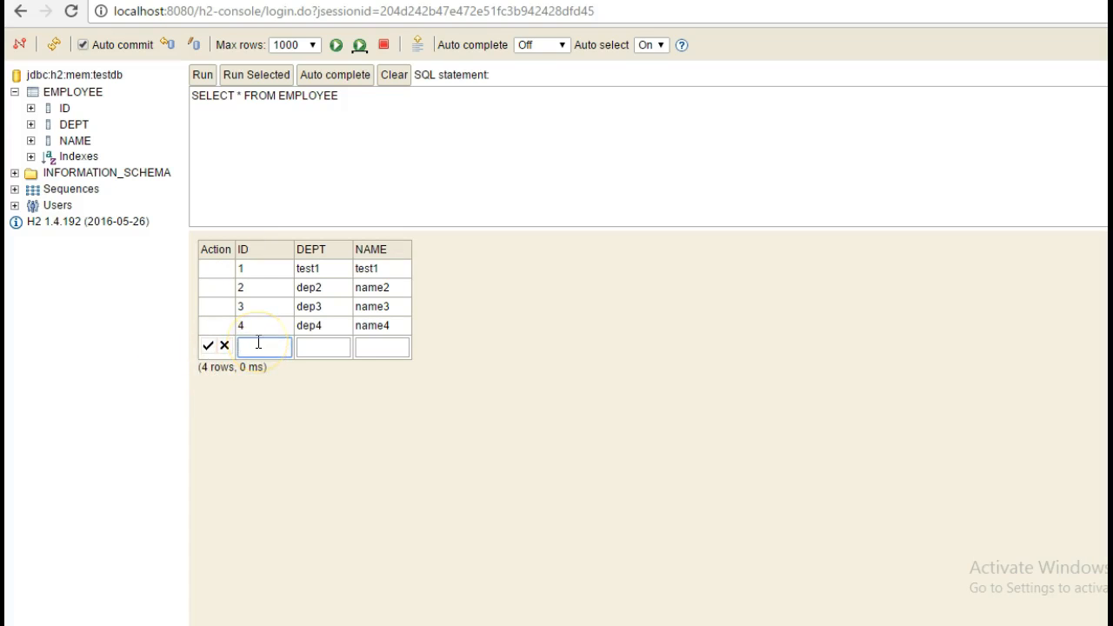
type("5")
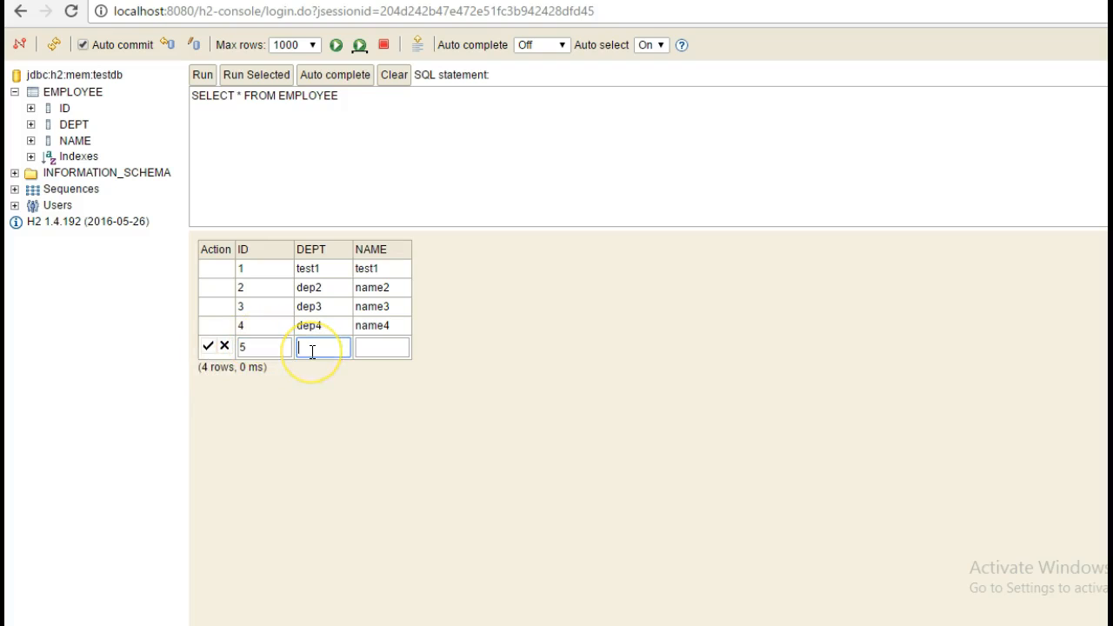
type("dep5")
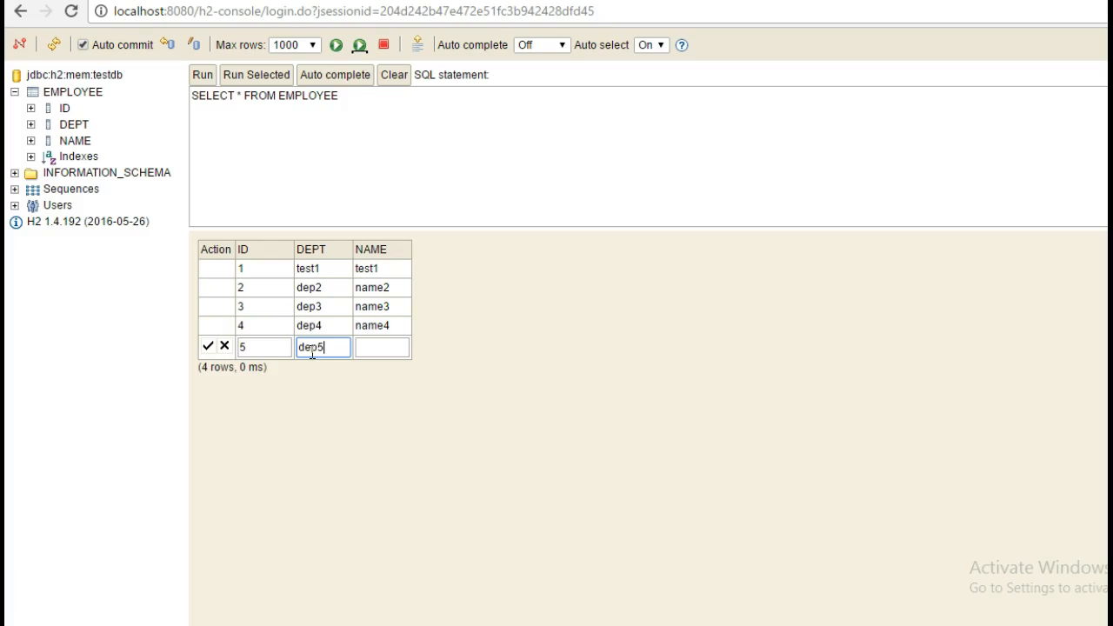
left_click(381, 347)
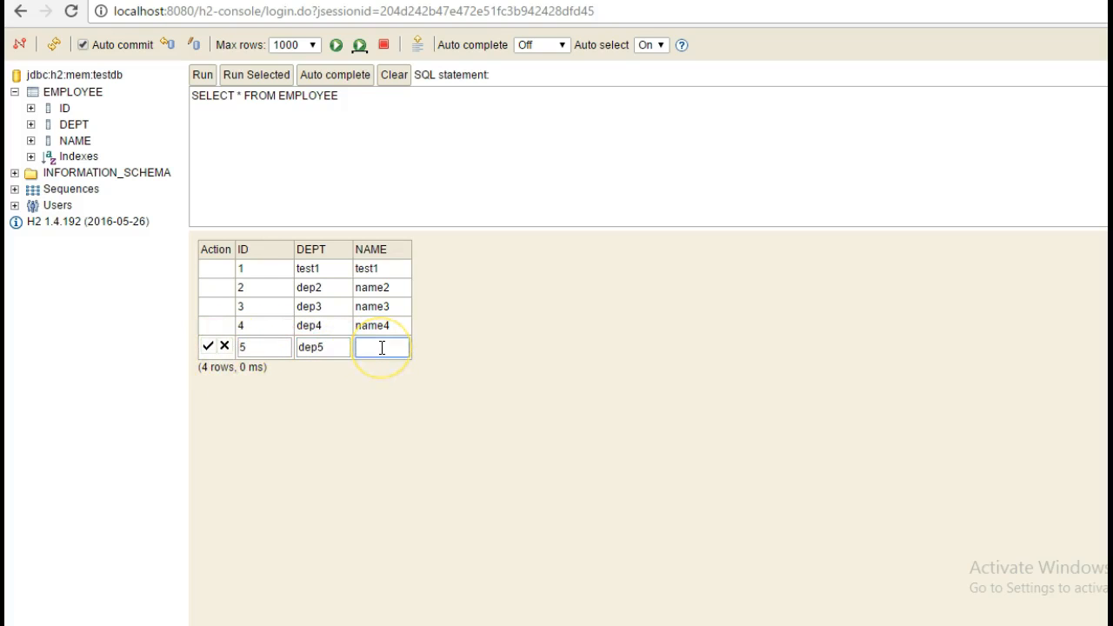
type("name5")
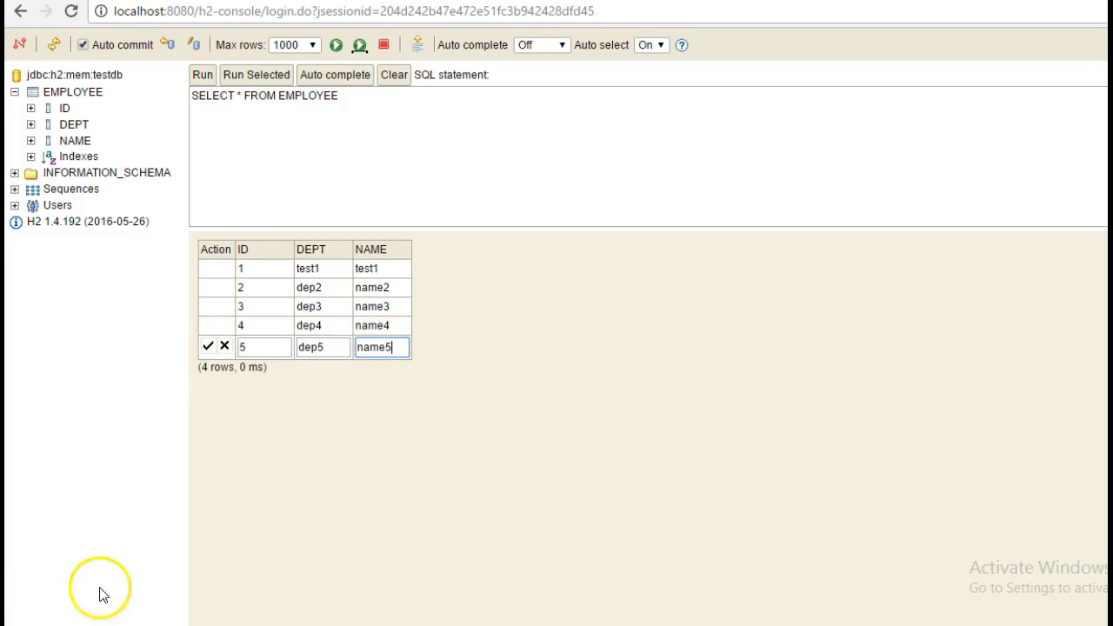
left_click(207, 347)
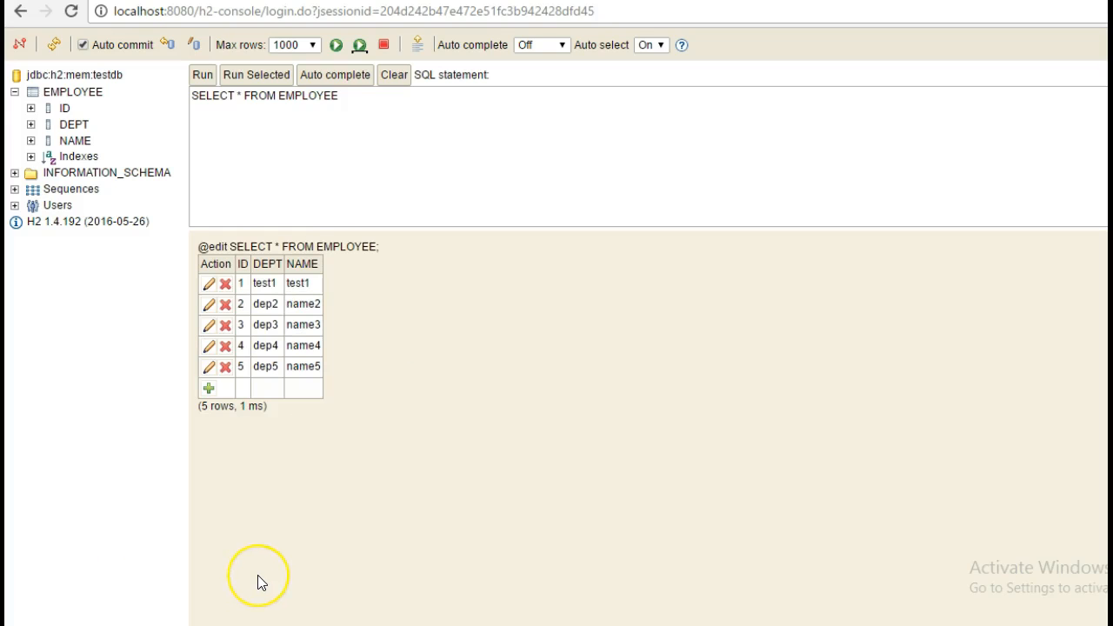
mouse_move(274, 579)
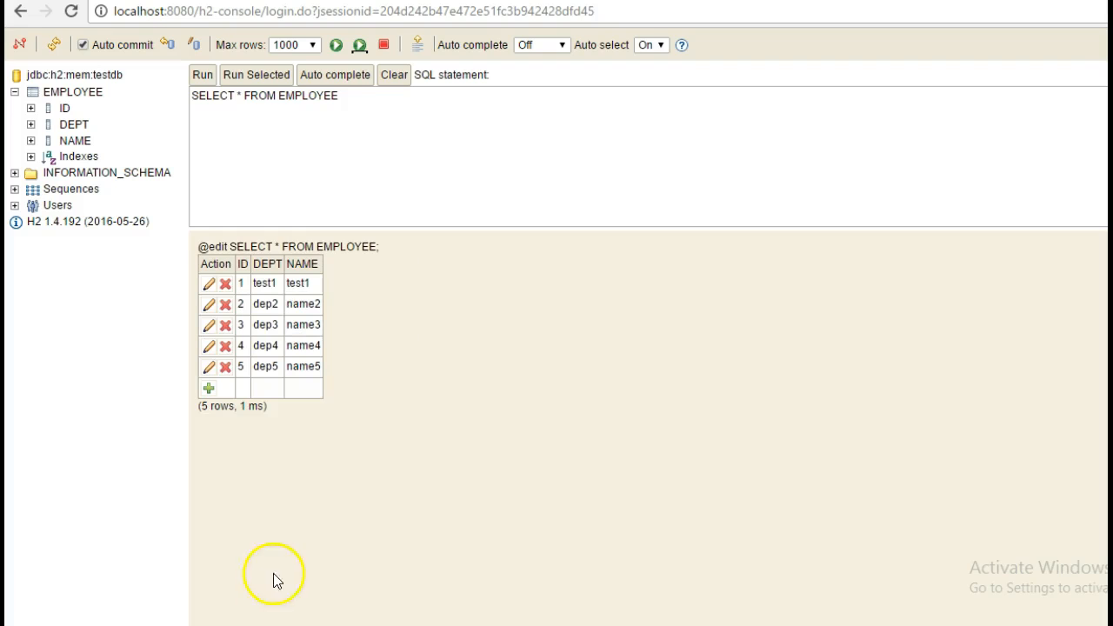
mouse_move(287, 287)
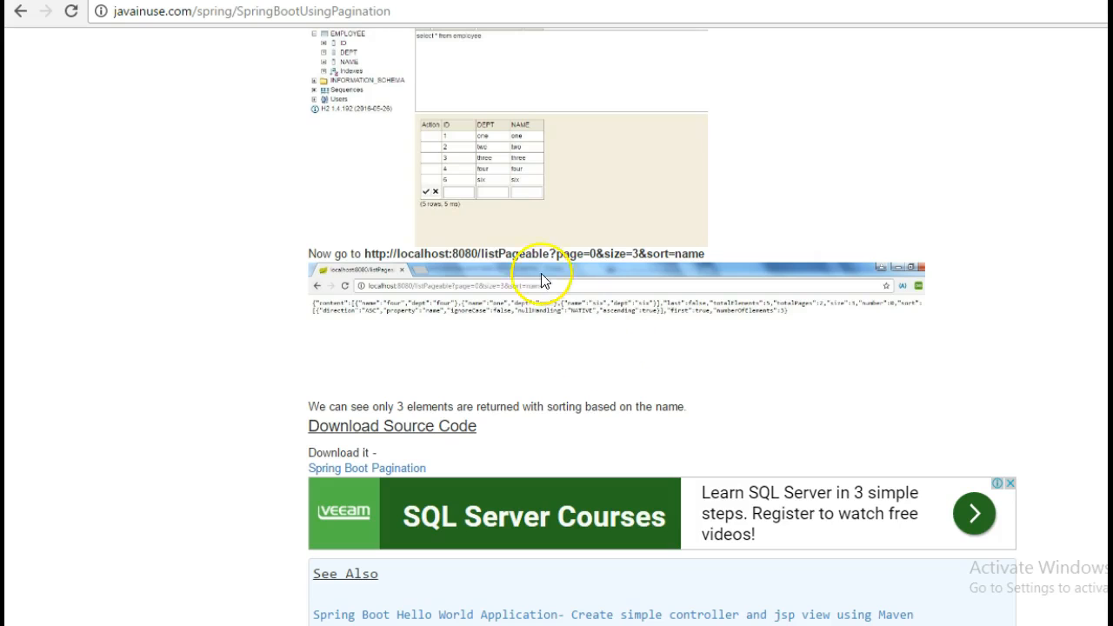
mouse_move(629, 255)
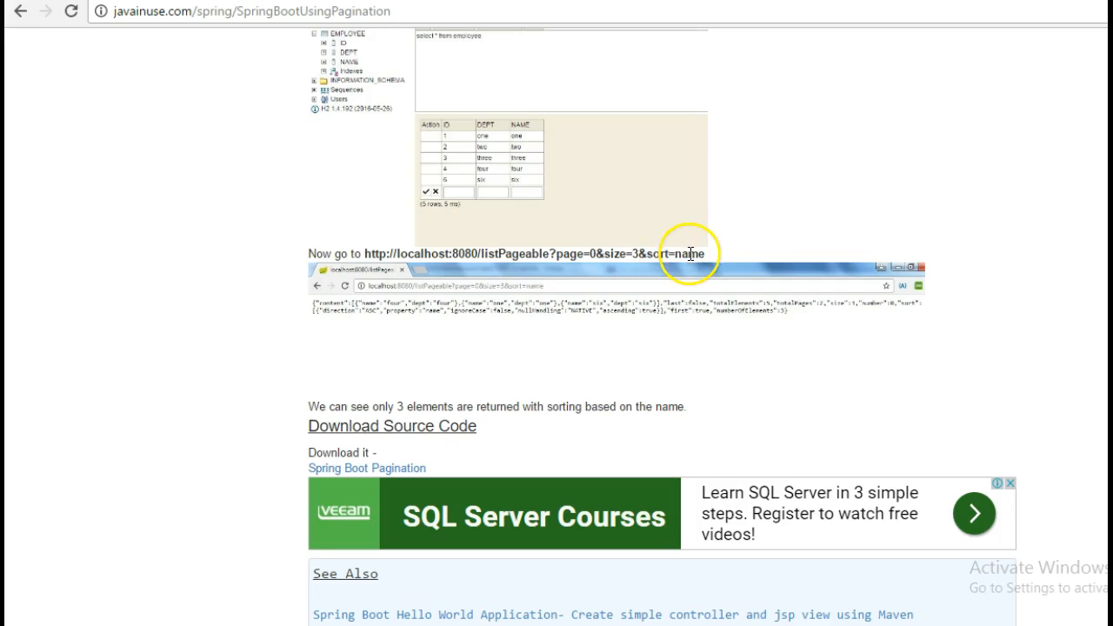
mouse_move(366, 246)
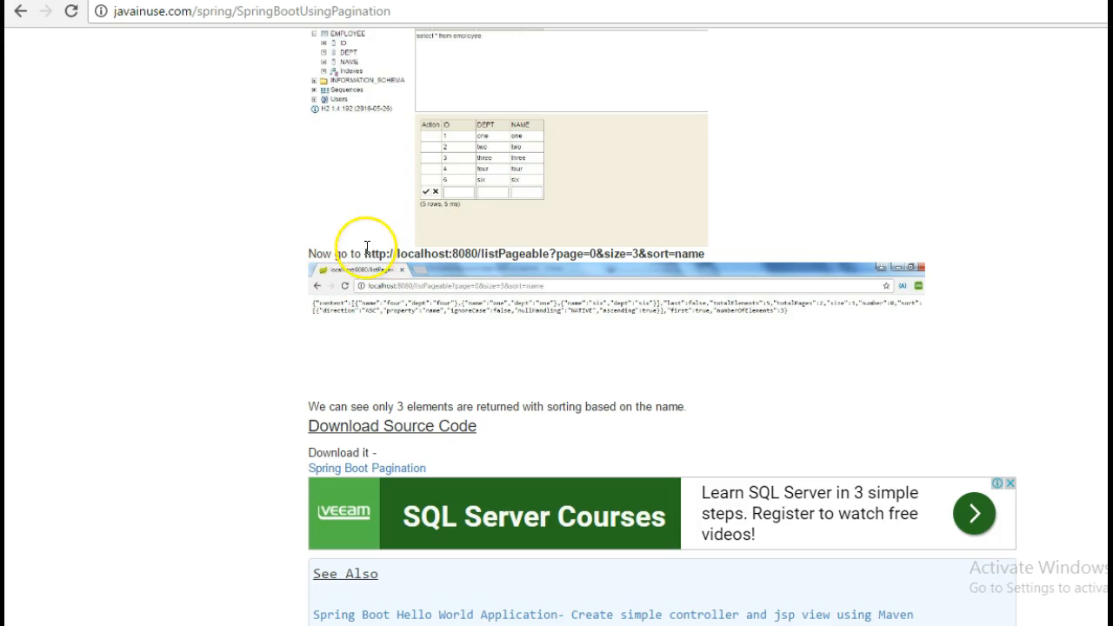
right_click(635, 253)
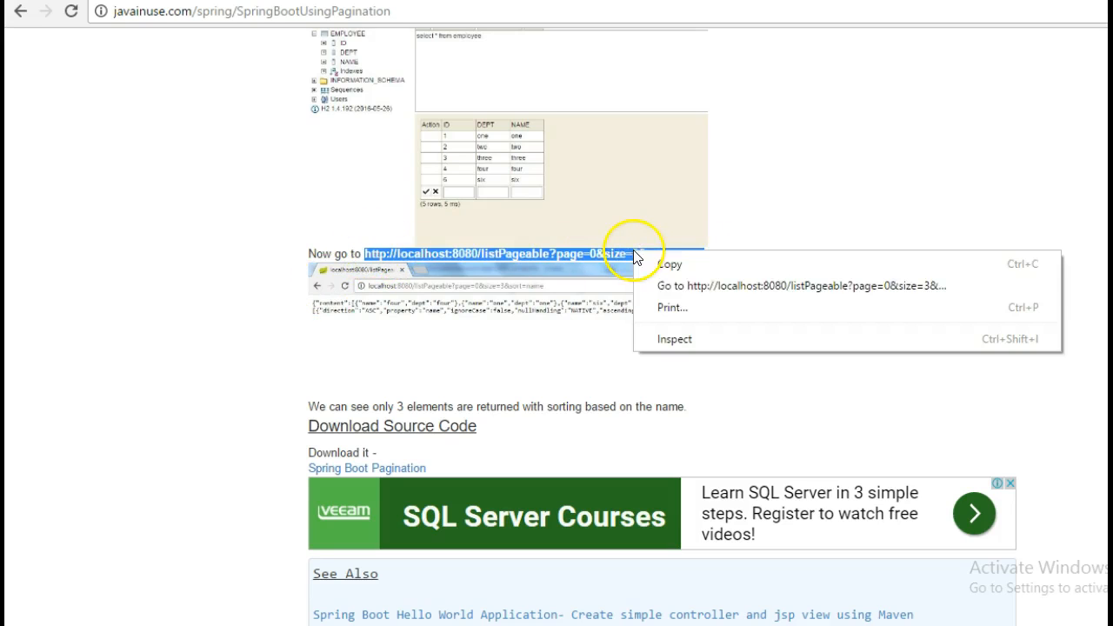
left_click(786, 285)
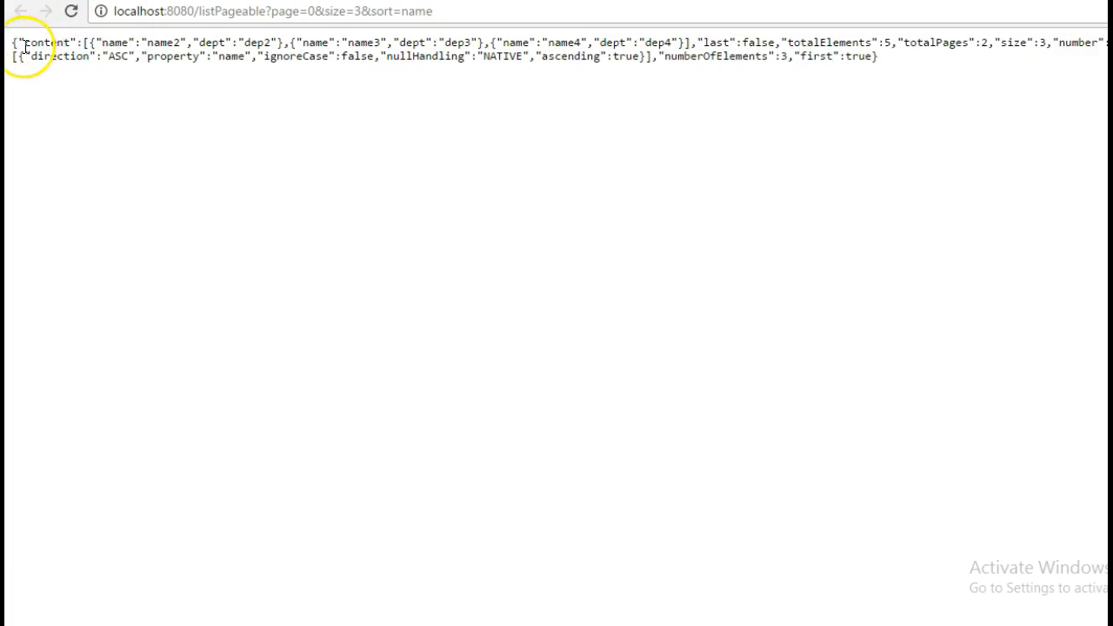
left_click_drag(17, 42, 670, 42)
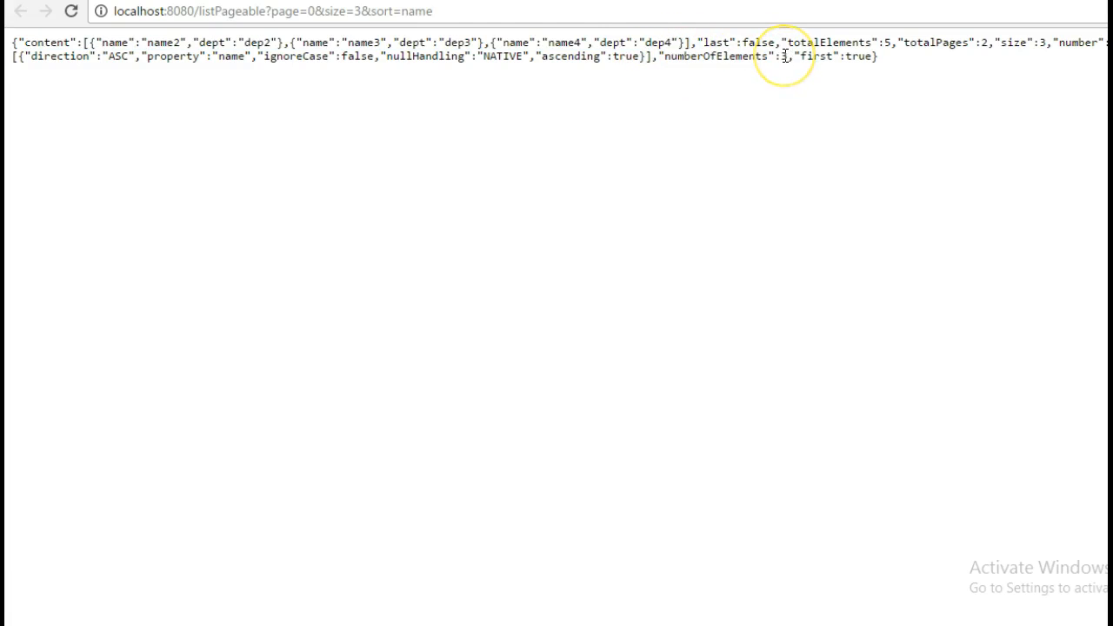
double_click(784, 55)
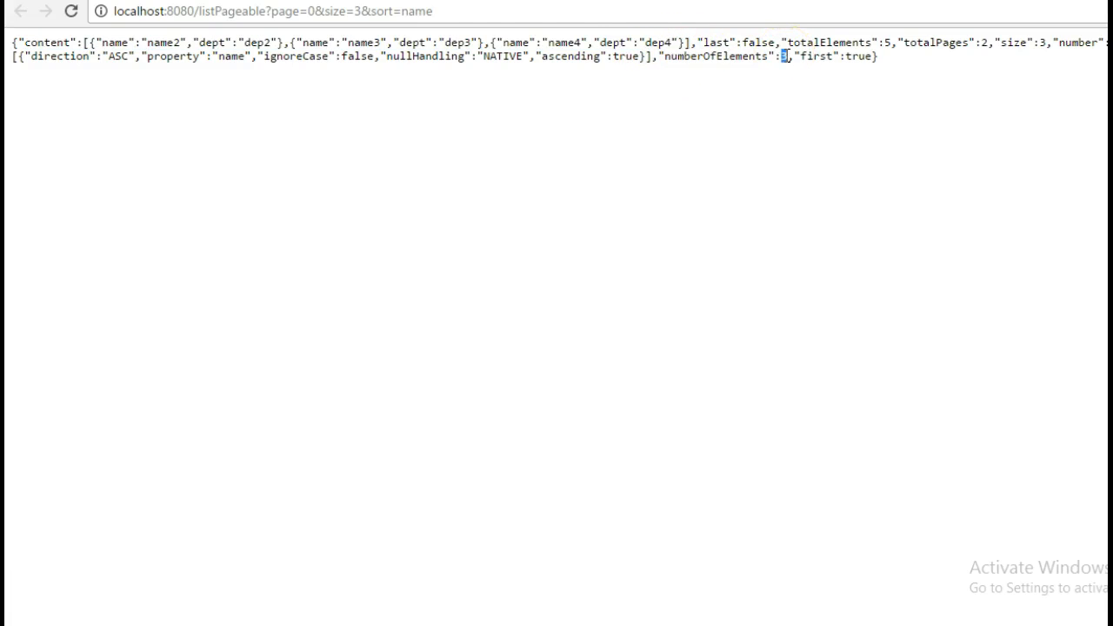
double_click(416, 11)
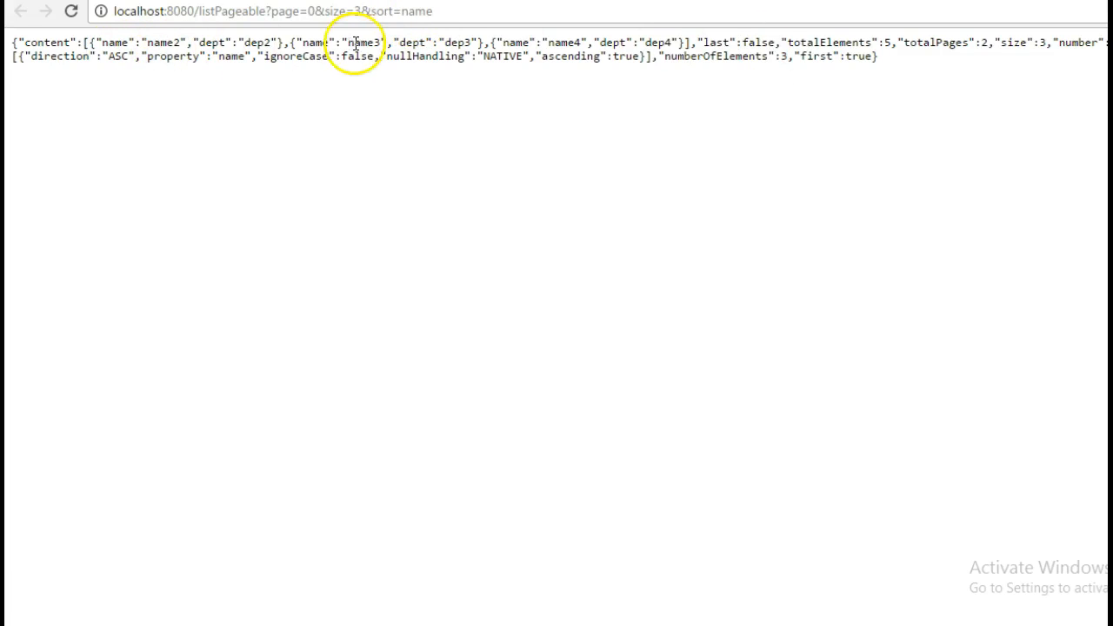
double_click(564, 42)
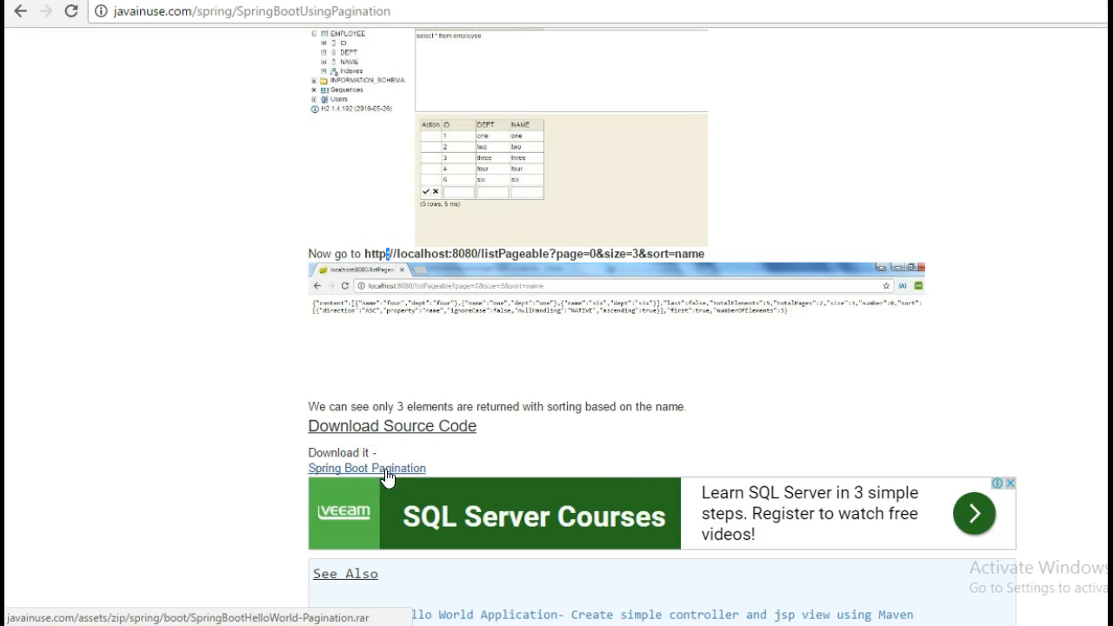
Download the Spring Boot Pagination source code rar archive.
left_click(366, 468)
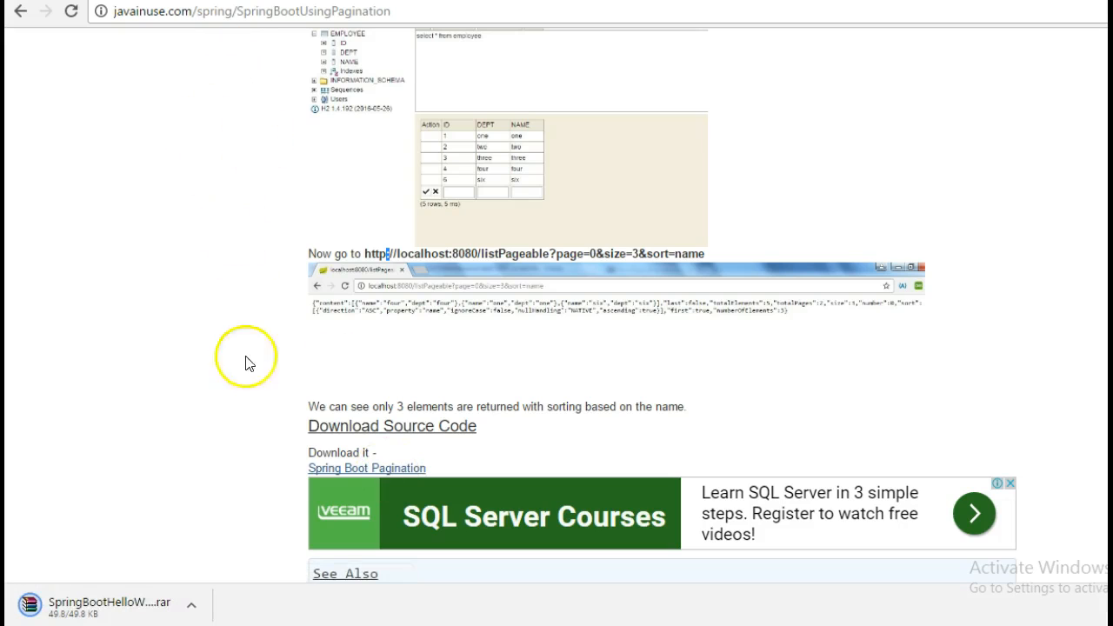